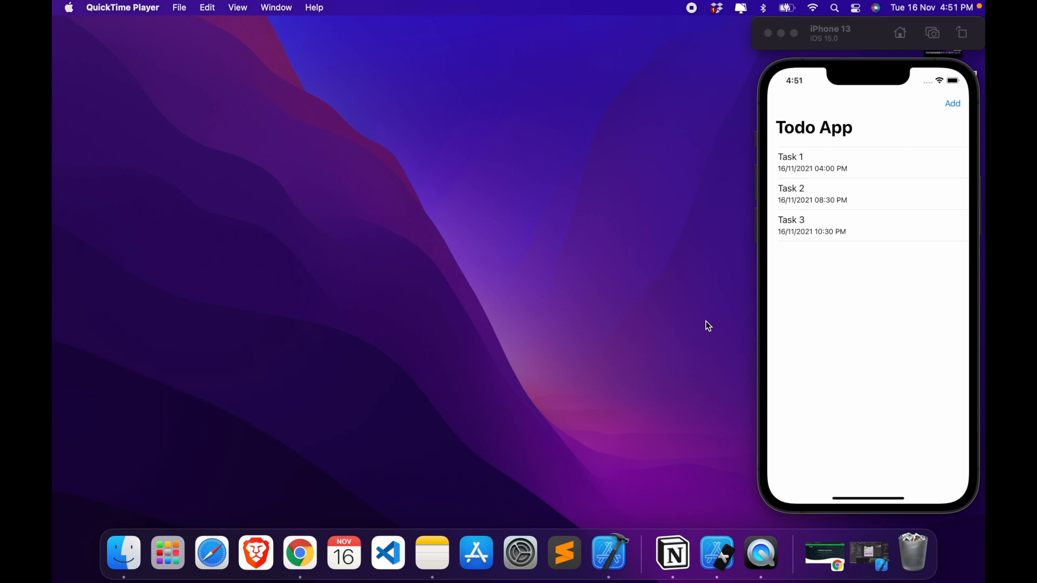
mouse_move(802, 239)
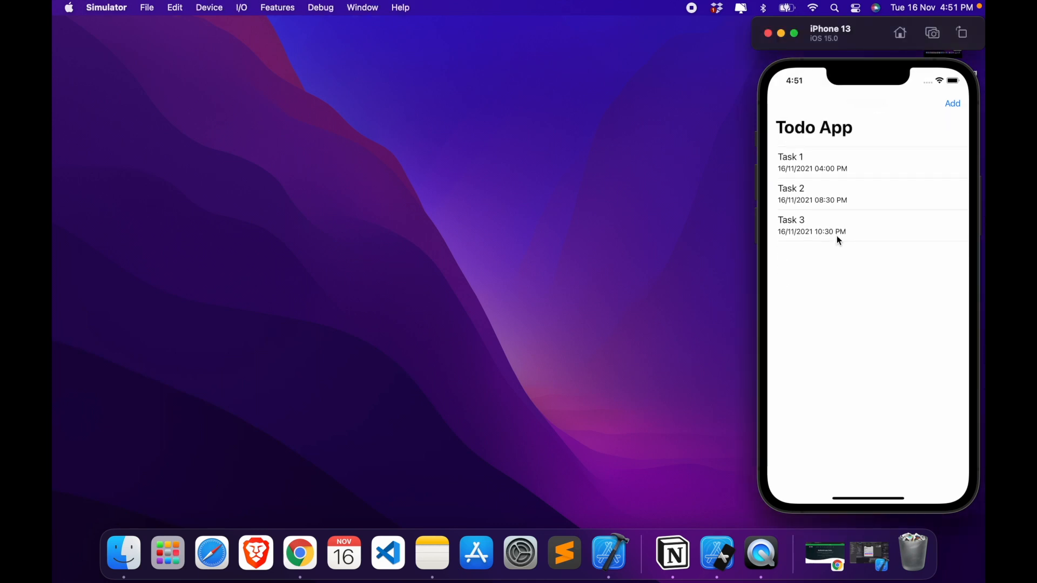
mouse_move(826, 163)
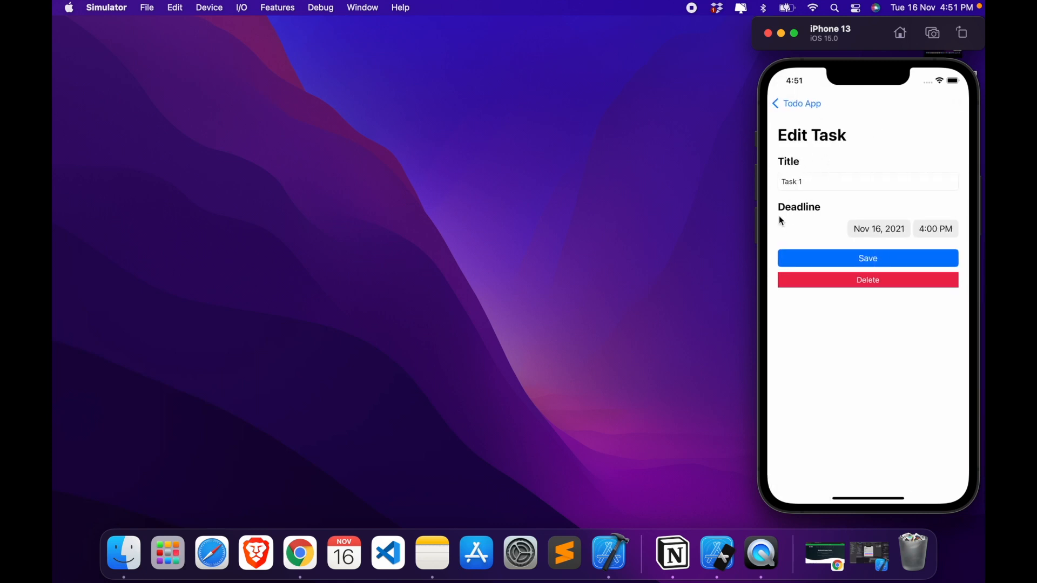
mouse_move(836, 247)
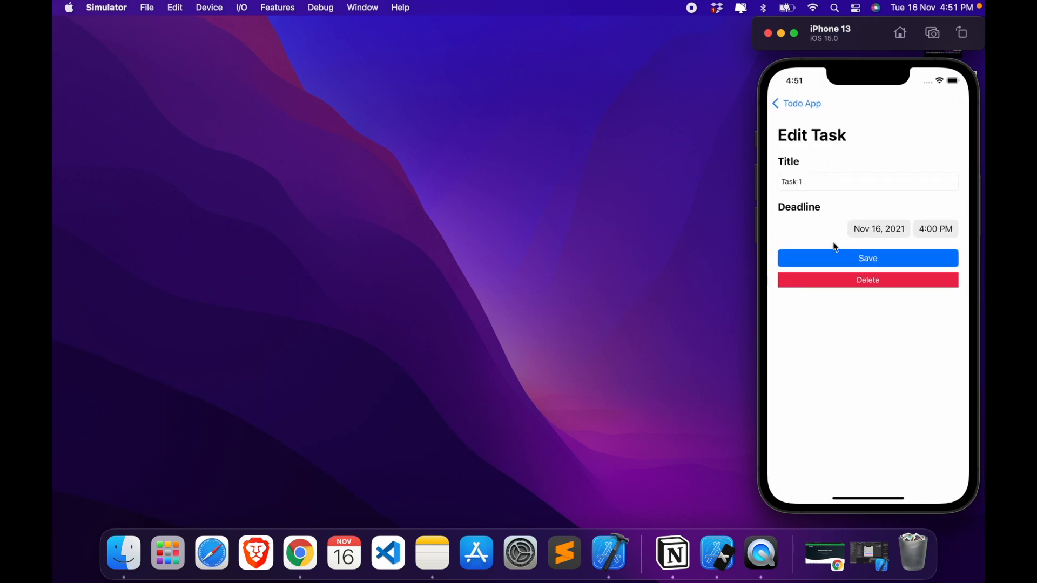
- Return from Task 1's Edit Task screen to the task list and quit Simulator
click(796, 103)
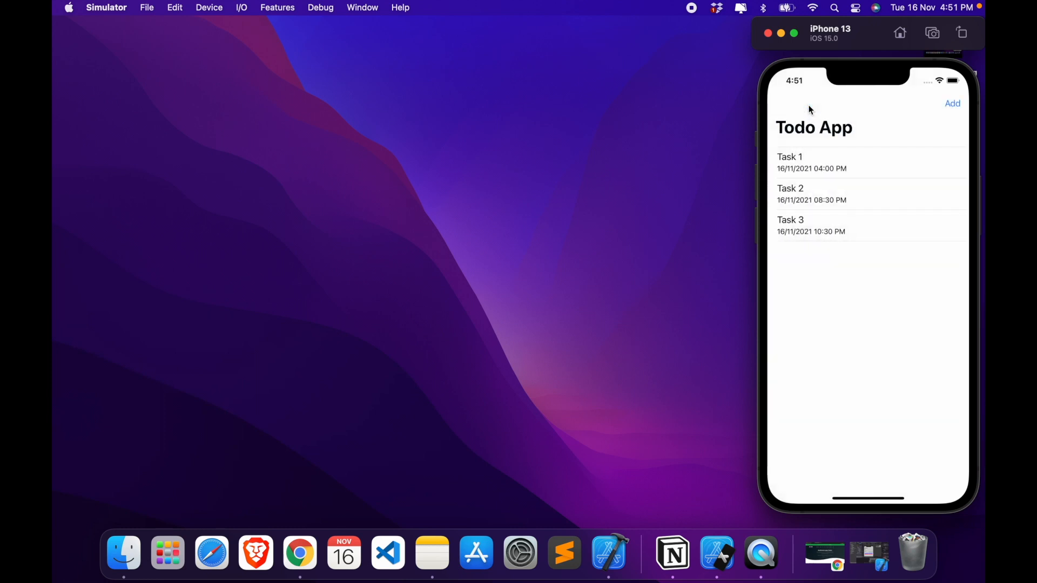
click(952, 103)
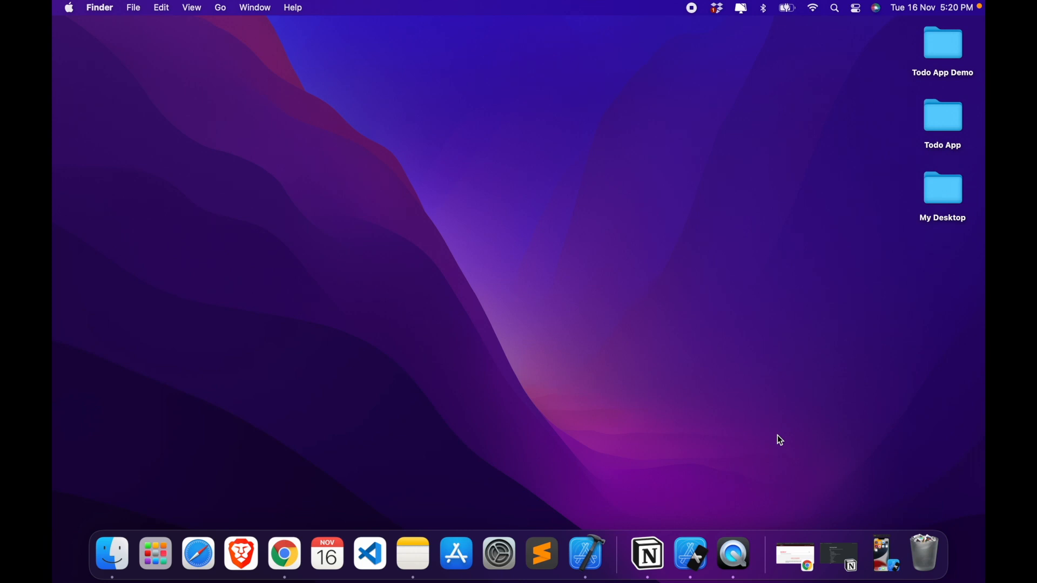
mouse_move(628, 459)
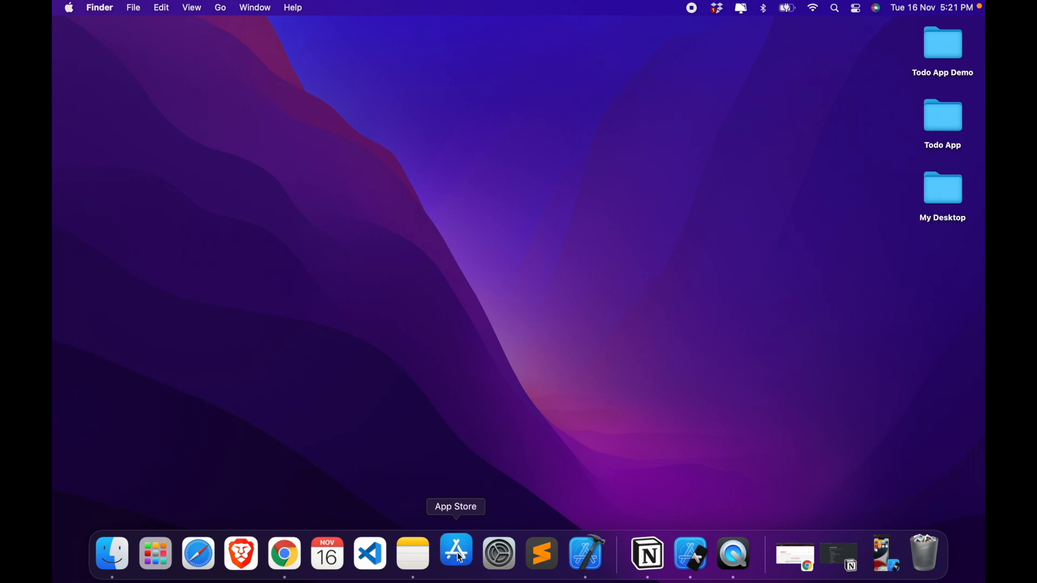
- Search the App Store for 'xcode' and open Xcode's page offering the 13.1 update
click(456, 553)
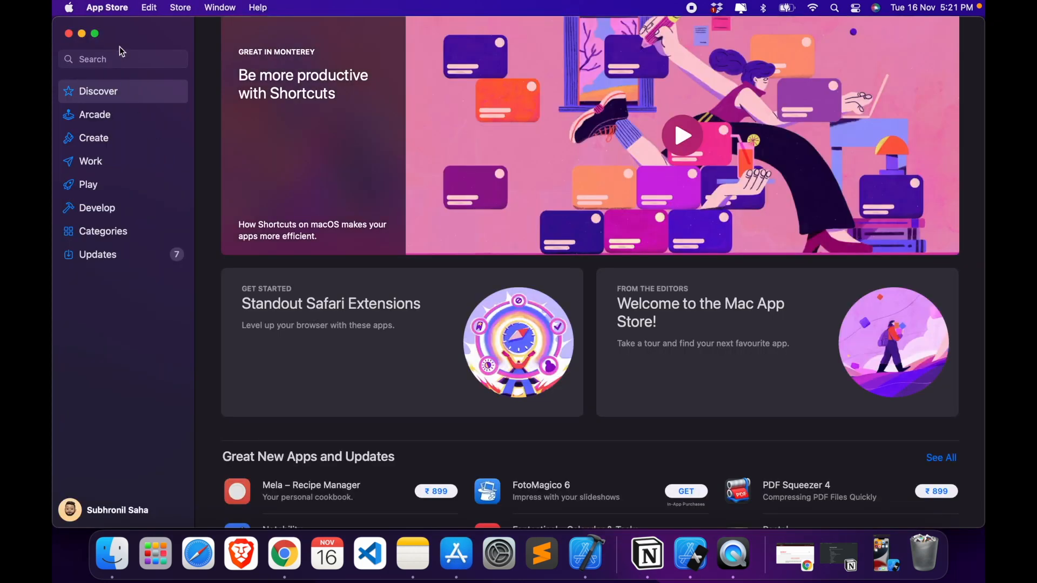
click(123, 59)
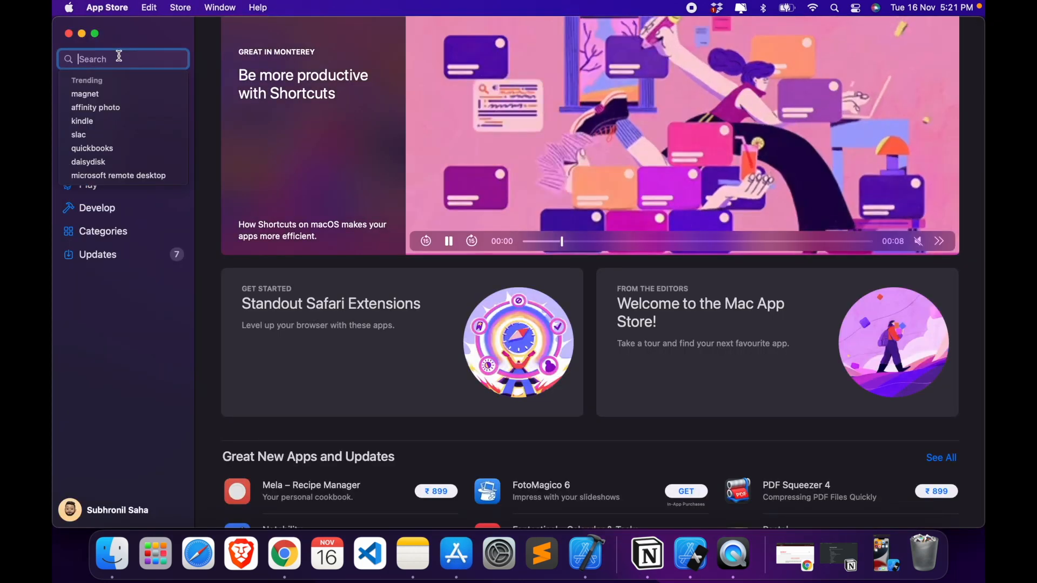
text(xcode)
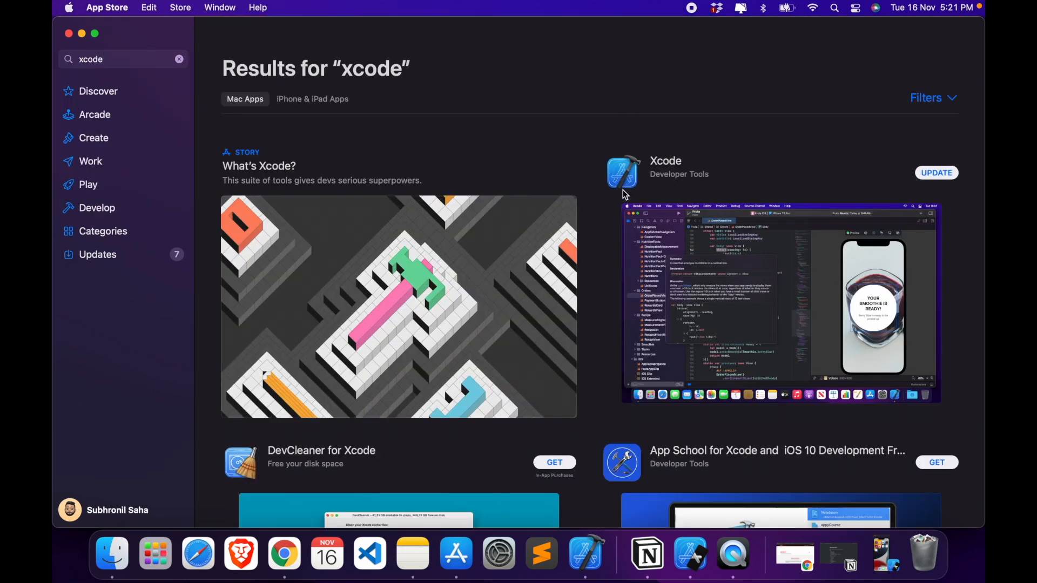
click(665, 161)
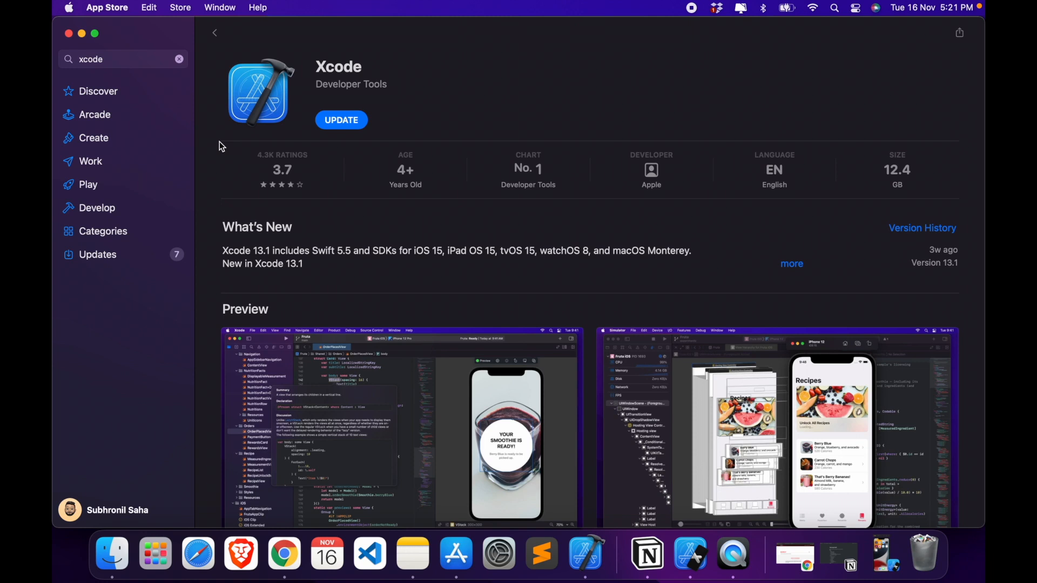
mouse_move(276, 157)
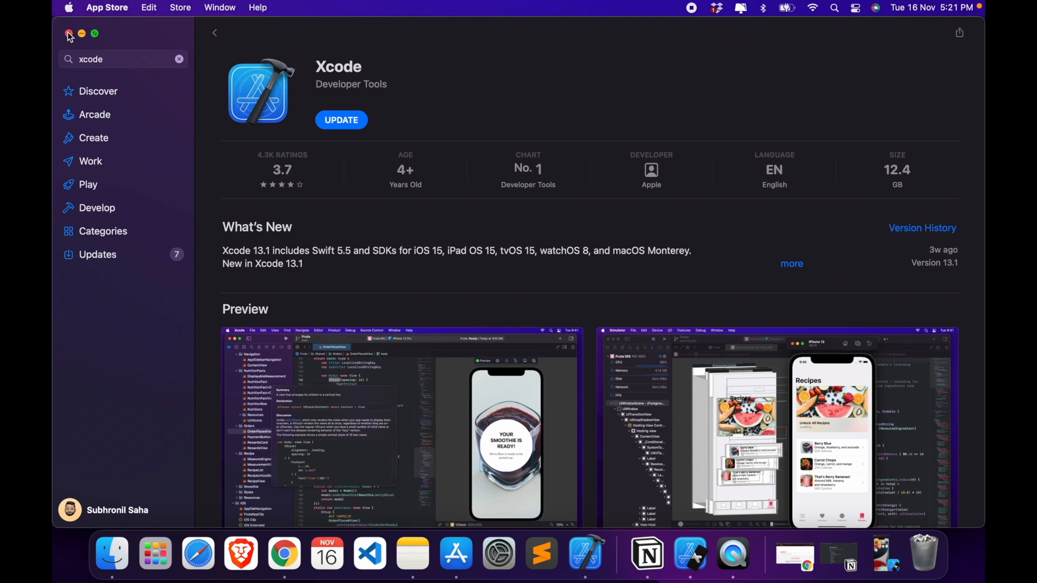
- Close the App Store and launch Xcode 13.0 to its Welcome window
click(68, 33)
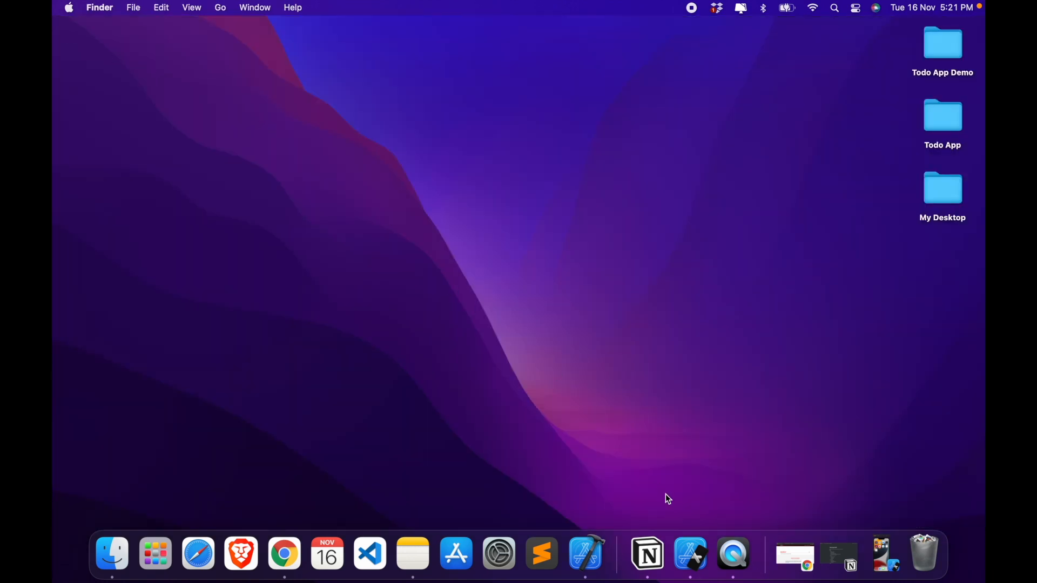
mouse_move(584, 553)
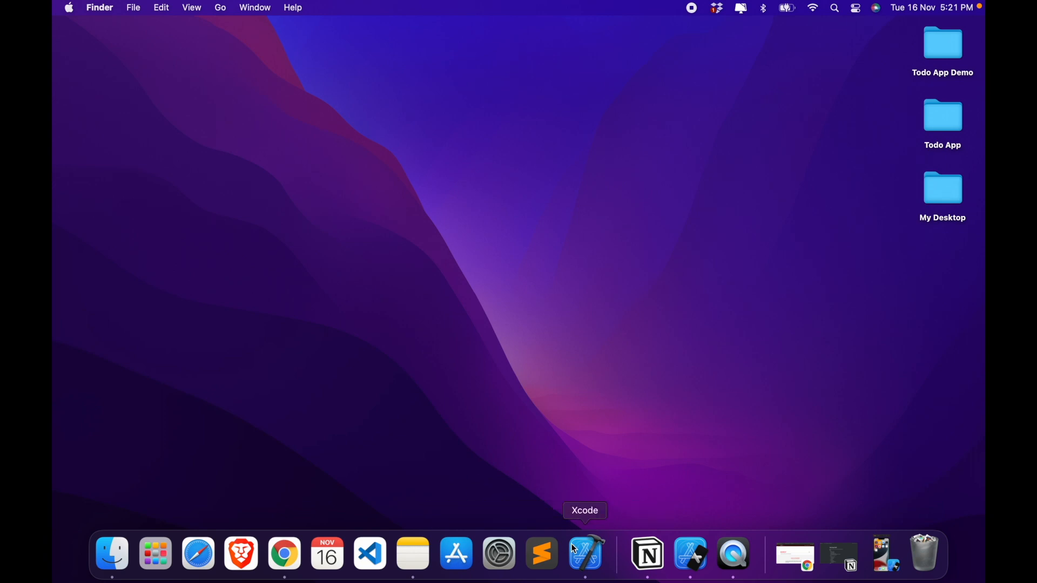
click(584, 553)
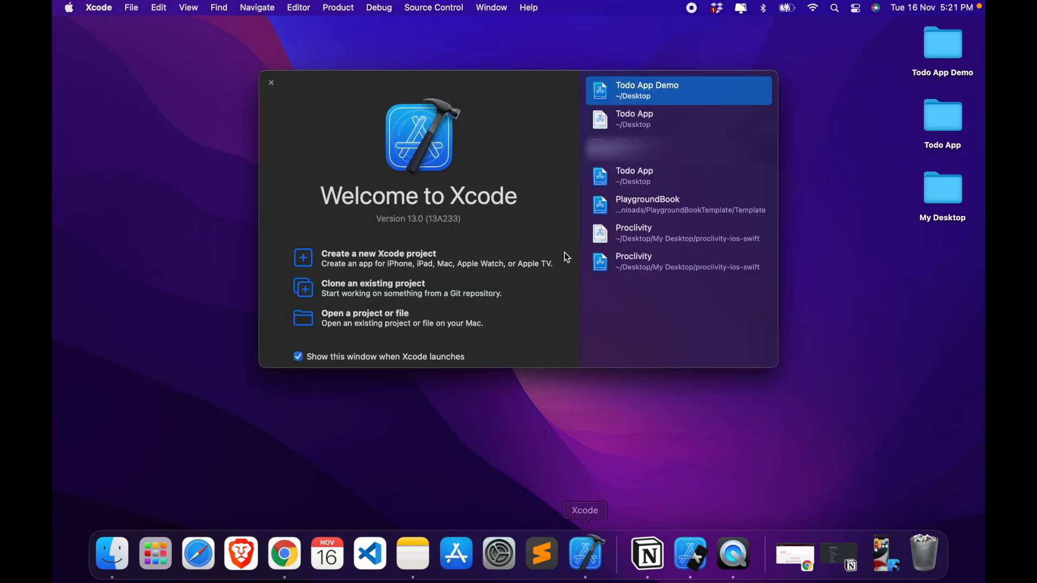
mouse_move(642, 295)
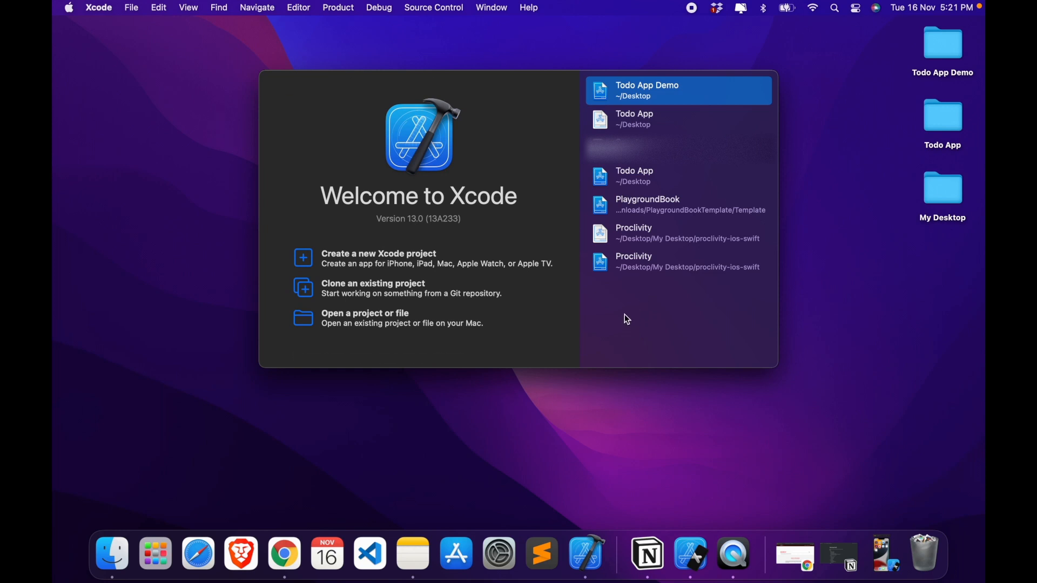
mouse_move(675, 118)
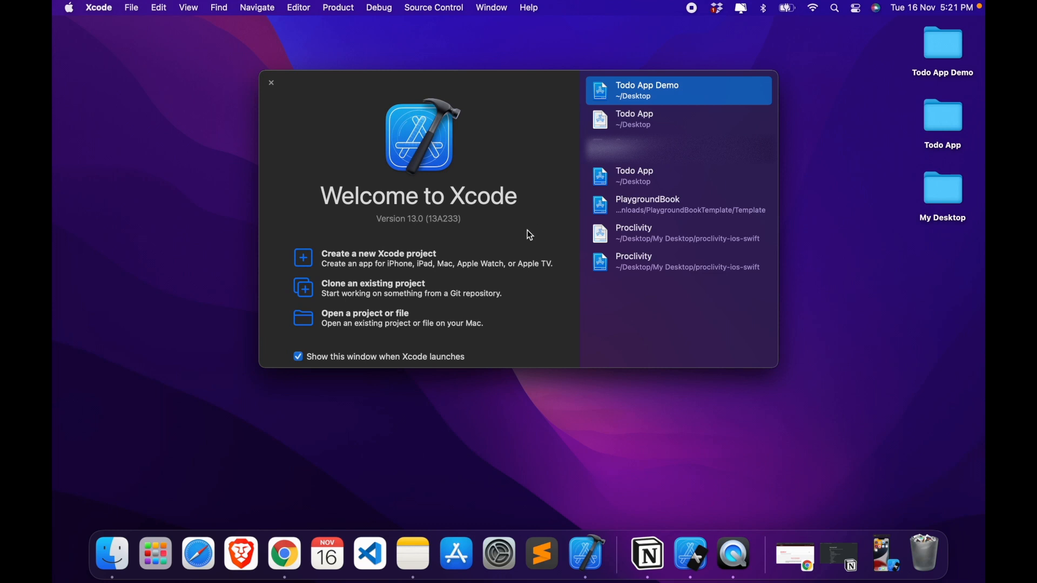
mouse_move(419, 260)
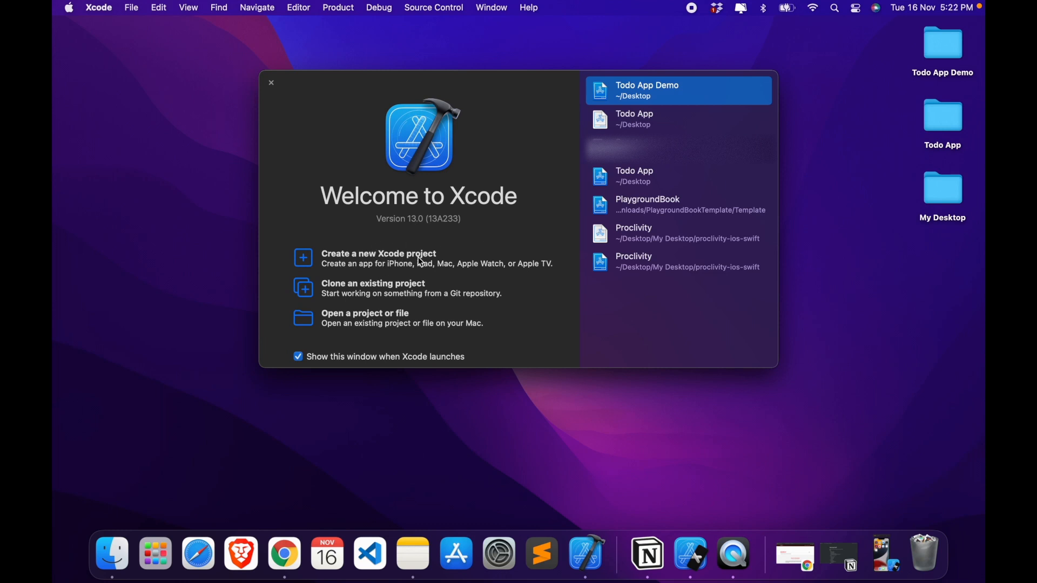
- Create an iOS App project named 'Todo App Demo' with Storyboard interface and Swift
click(378, 253)
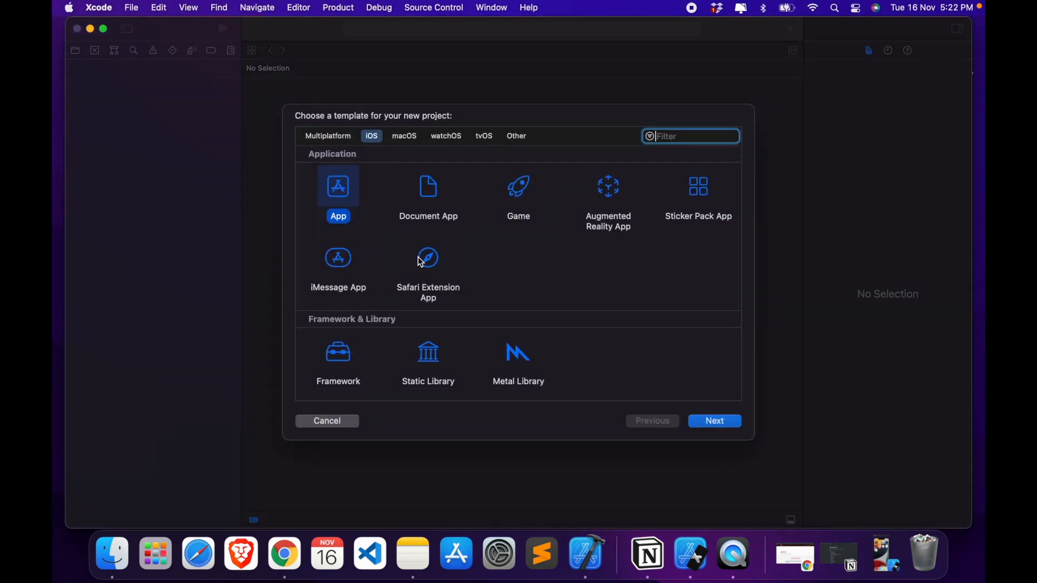
mouse_move(433, 208)
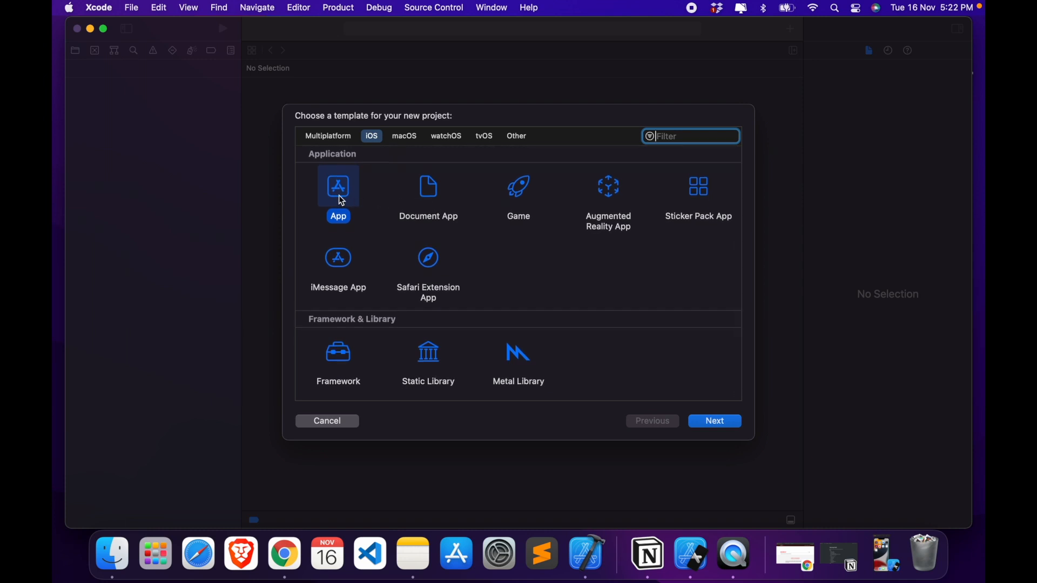
mouse_move(351, 198)
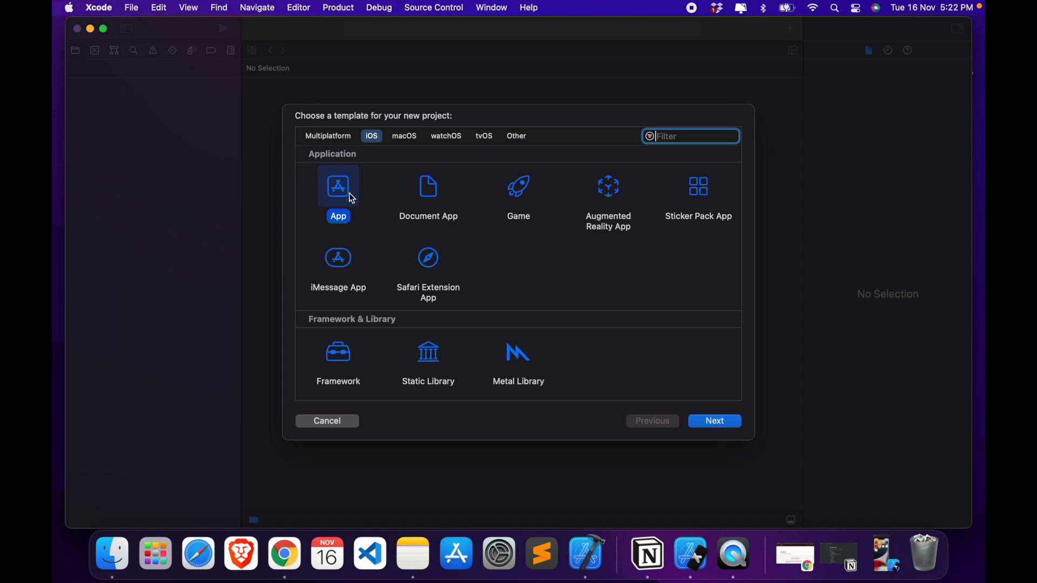
click(714, 420)
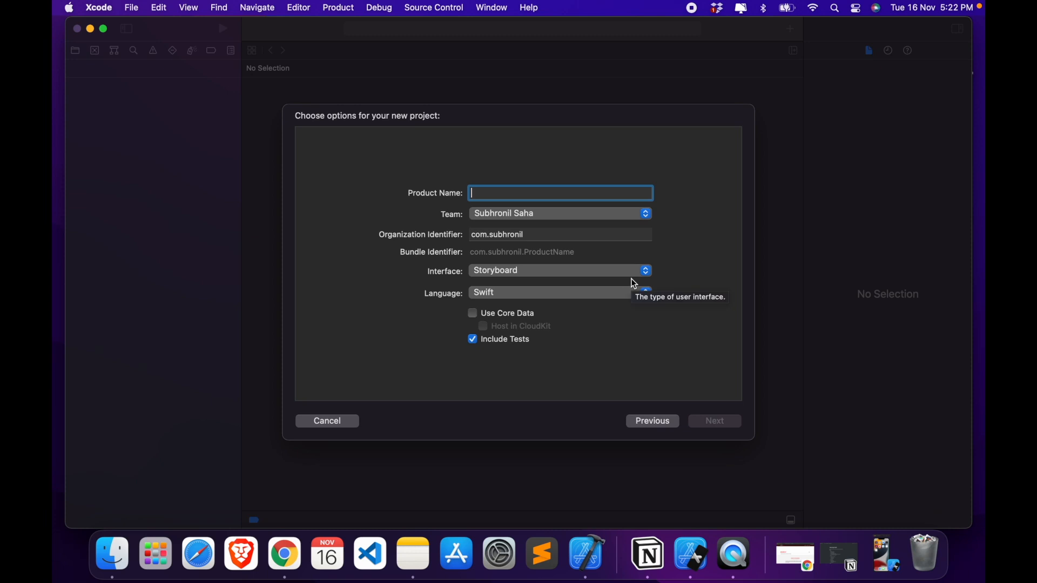
text(Todo App Demo)
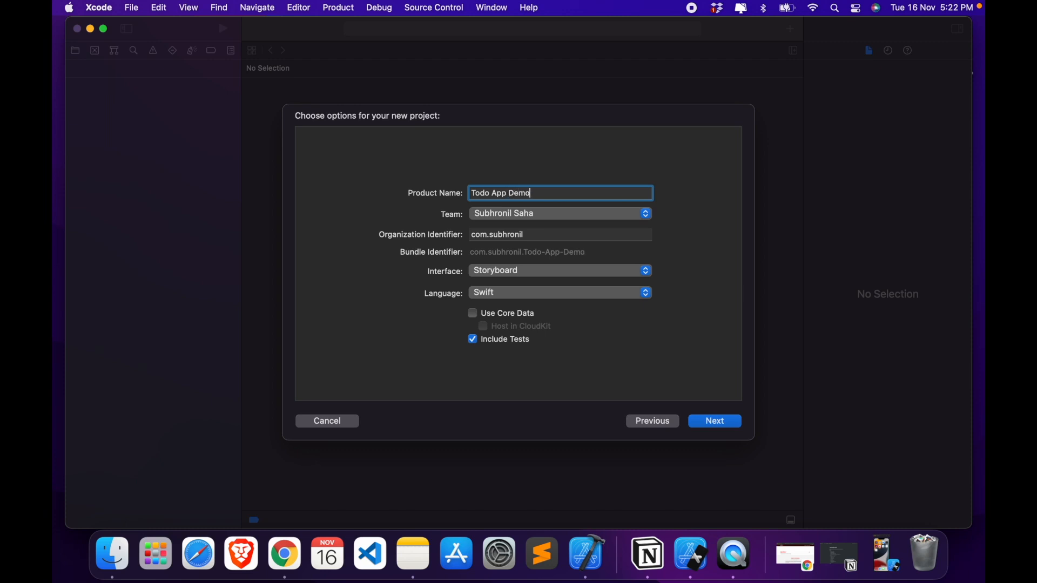
mouse_move(446, 280)
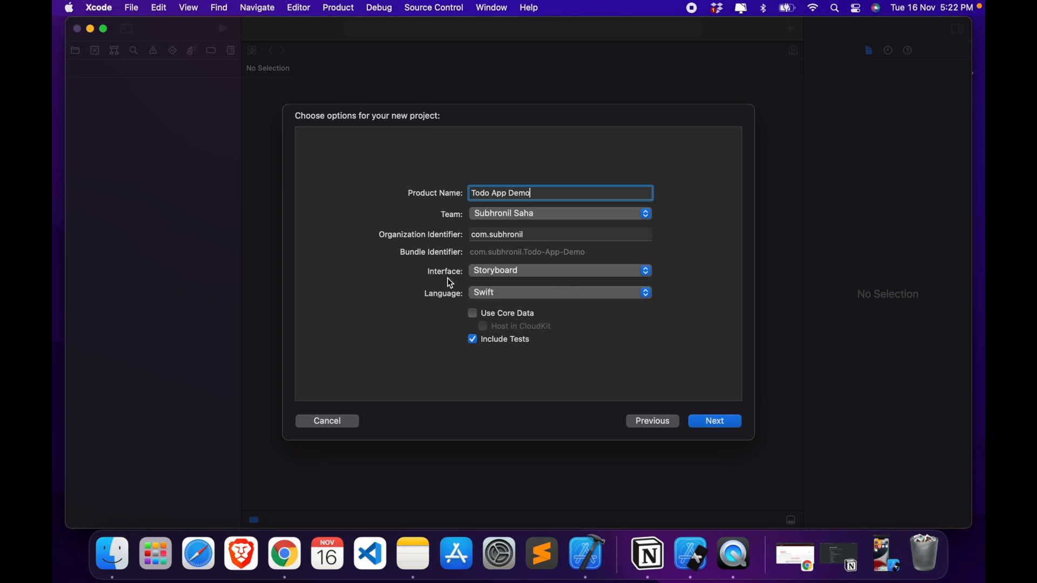
mouse_move(504, 280)
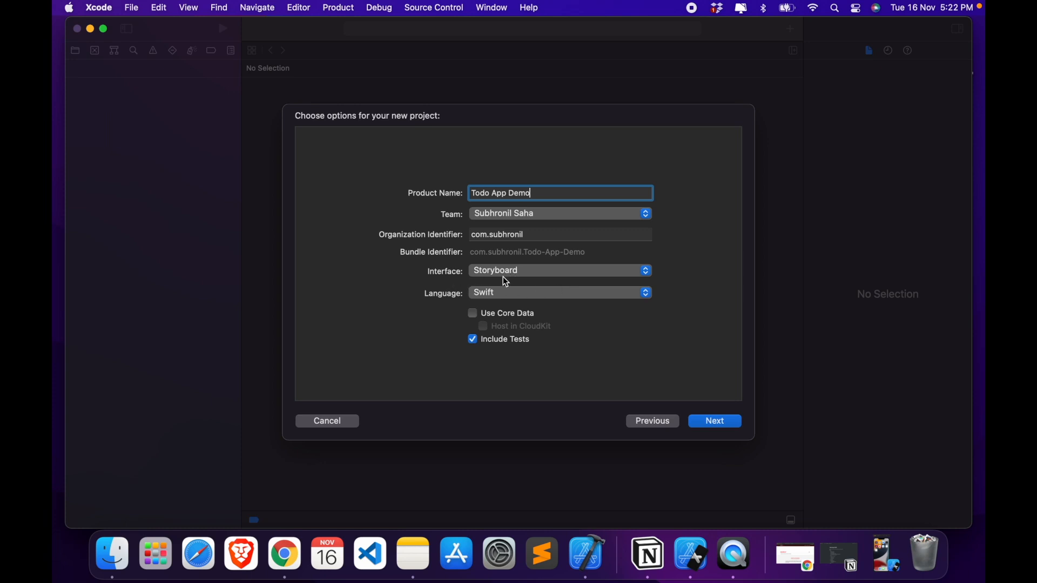
mouse_move(503, 281)
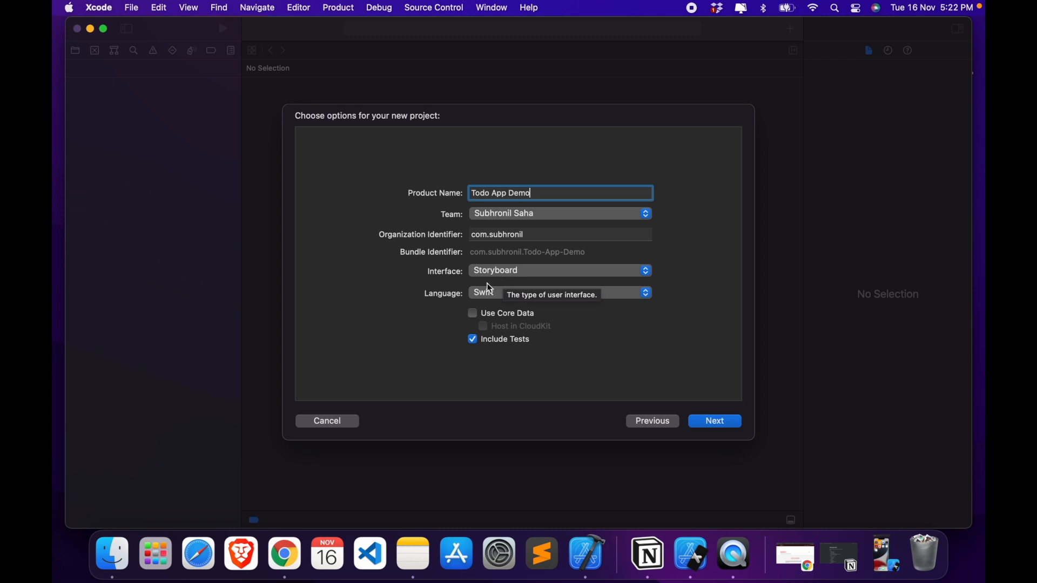
mouse_move(466, 298)
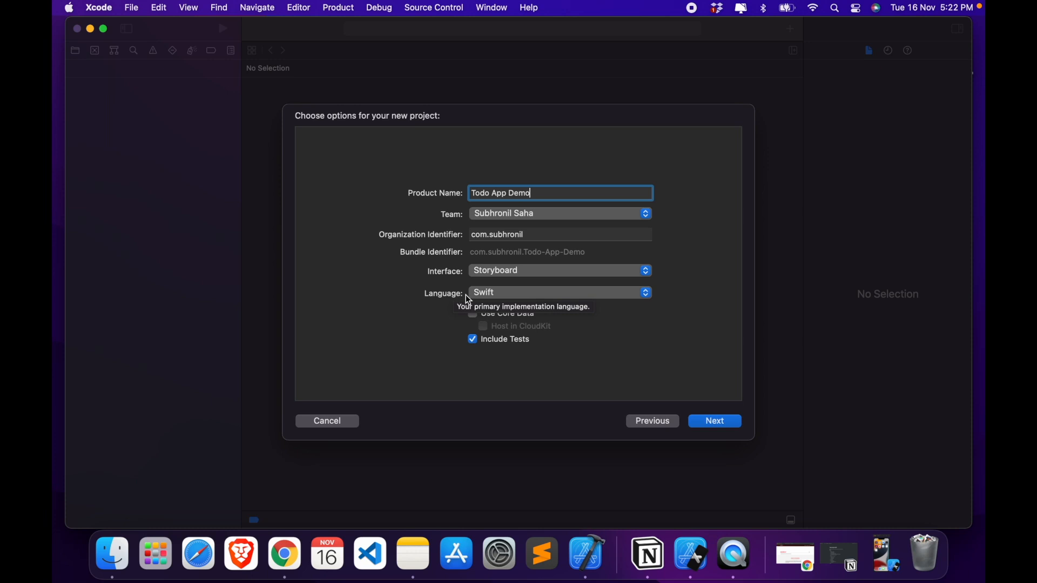
mouse_move(718, 406)
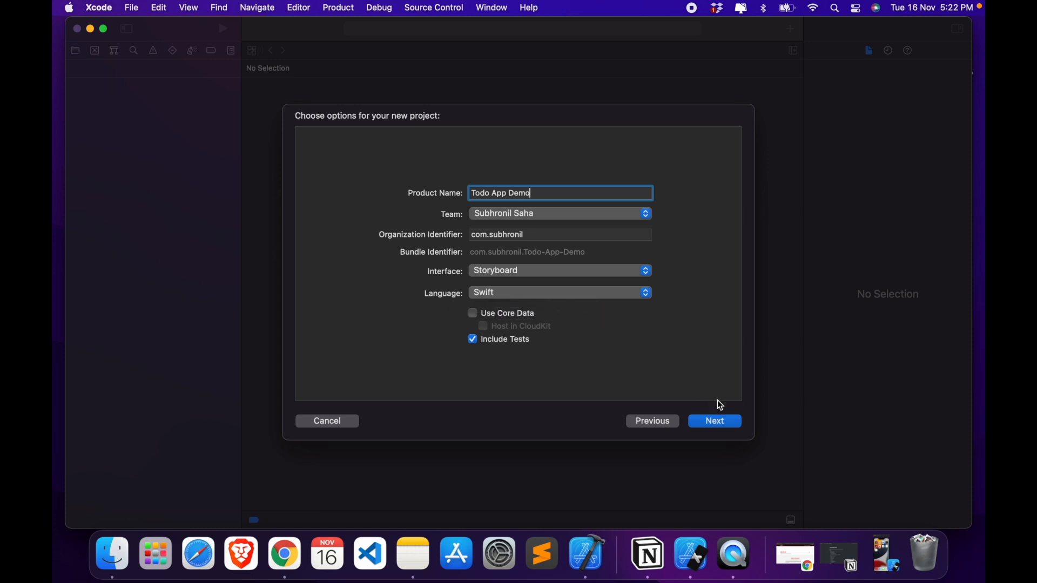
- Choose the Desktop as the location and create the Todo App Demo project
click(713, 421)
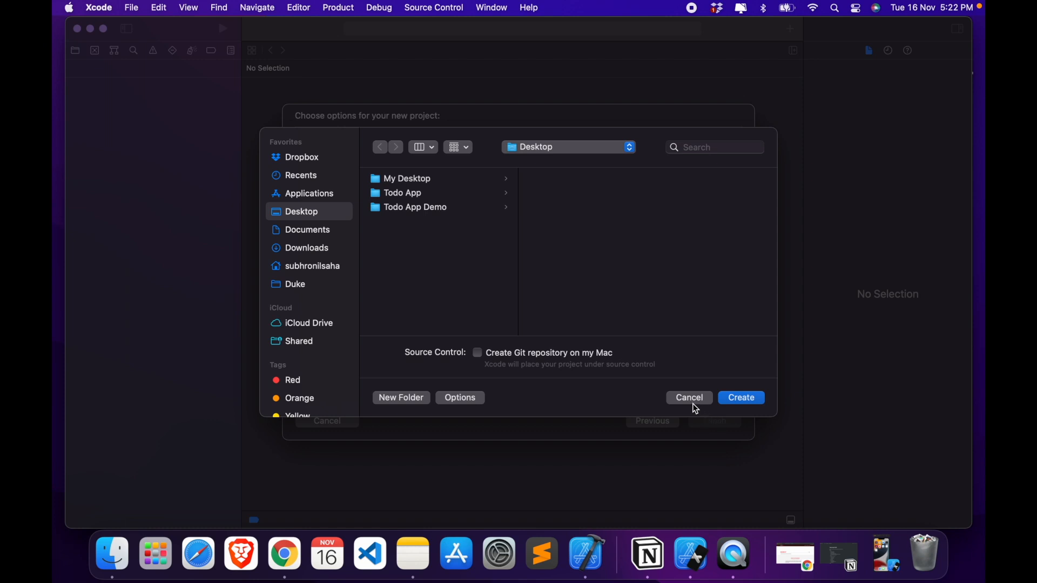
mouse_move(322, 224)
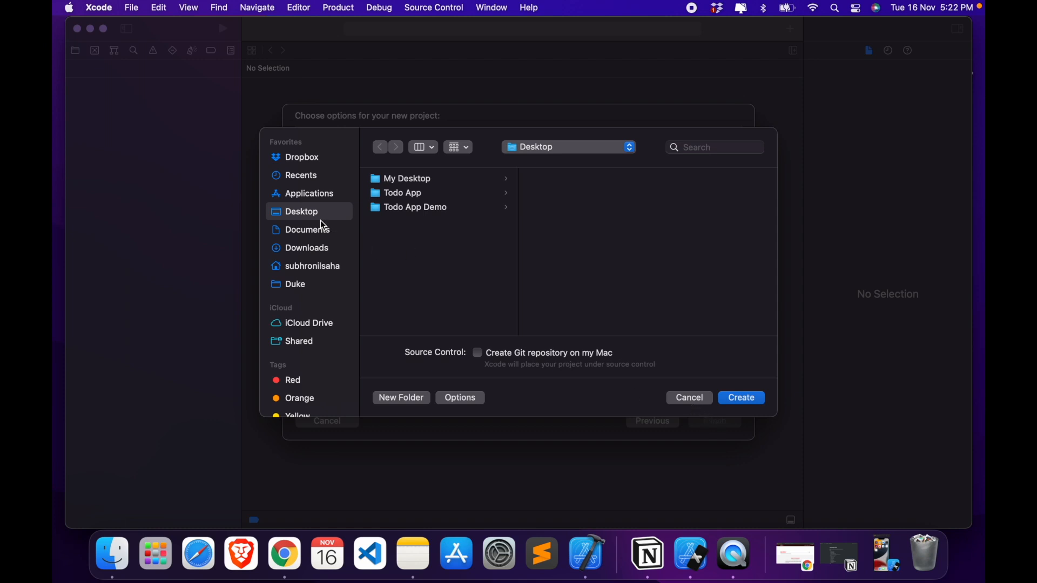
mouse_move(737, 405)
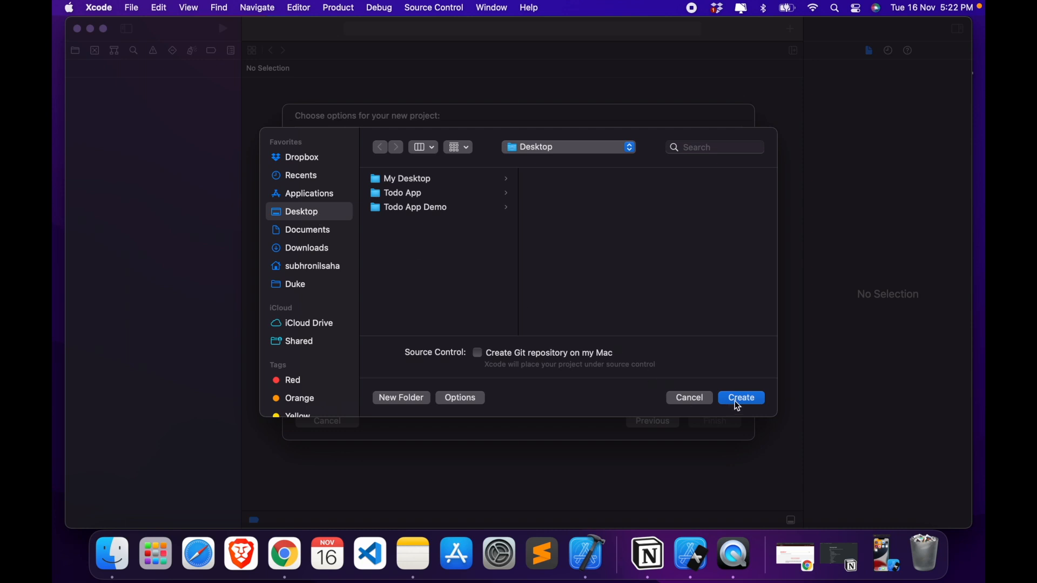
click(740, 397)
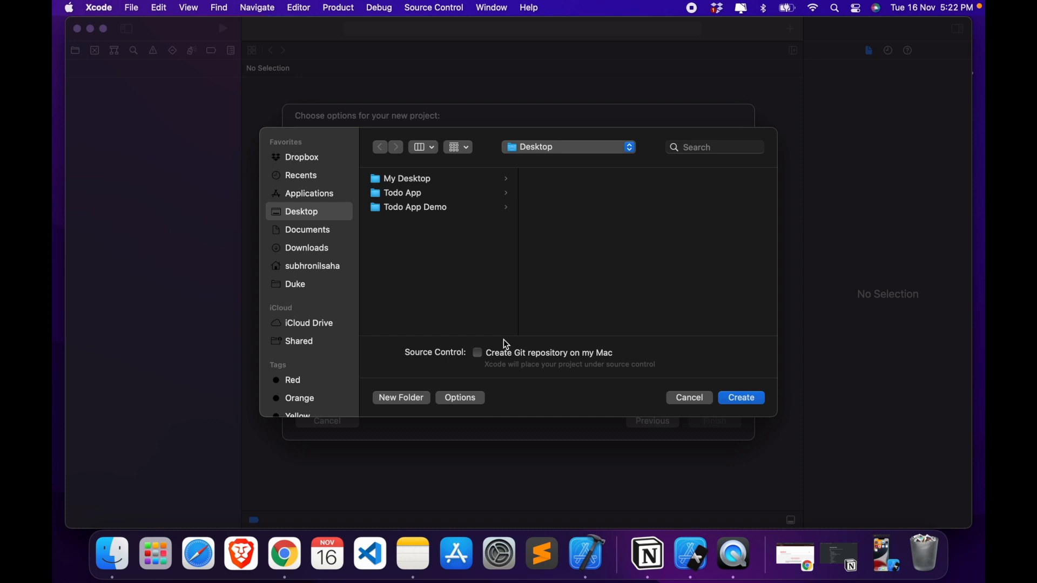
click(740, 398)
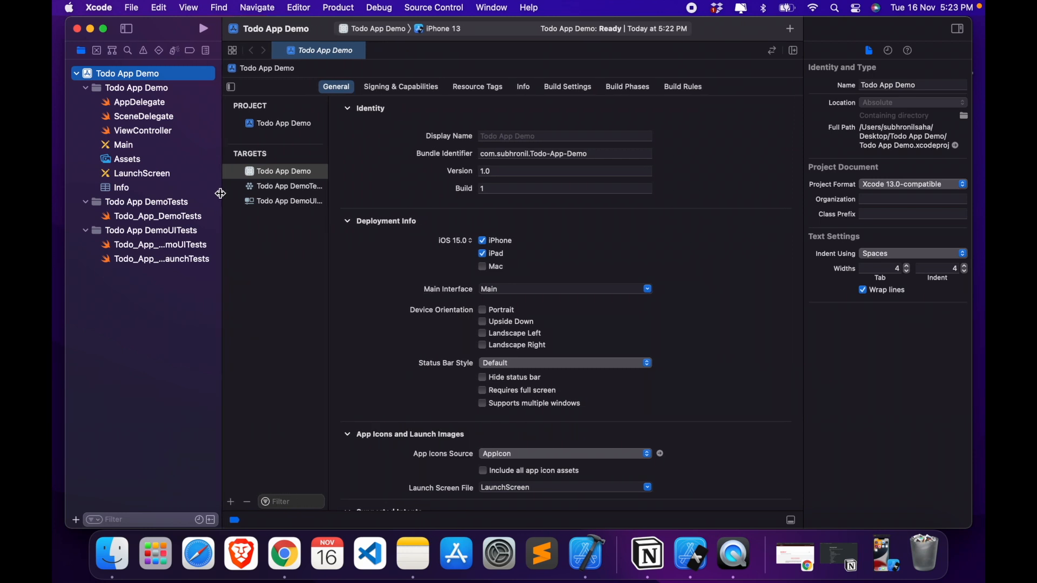
- Build and run Todo App Demo on the iPhone 13 simulator, then stop it
click(203, 29)
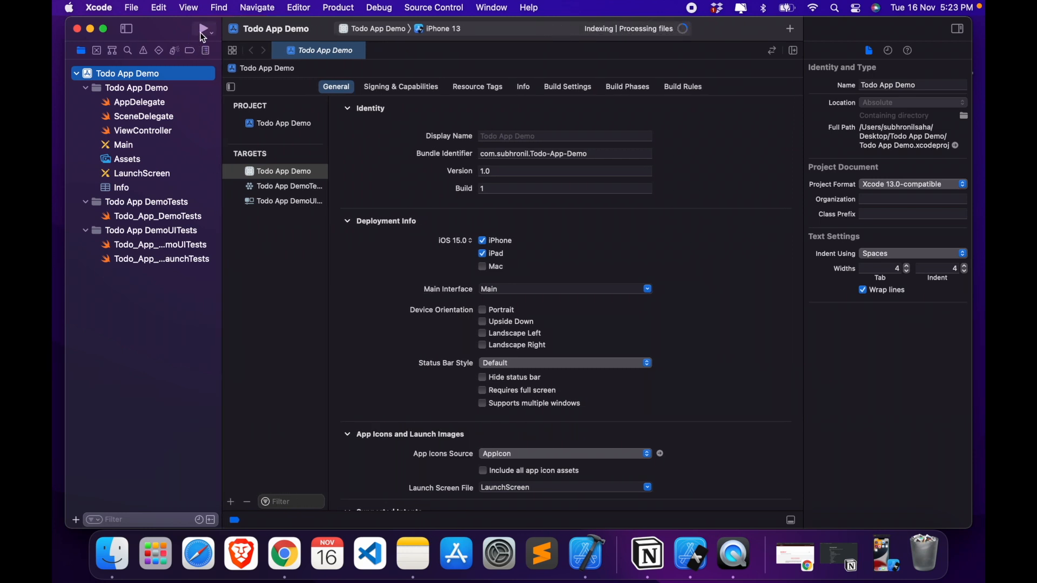
click(203, 28)
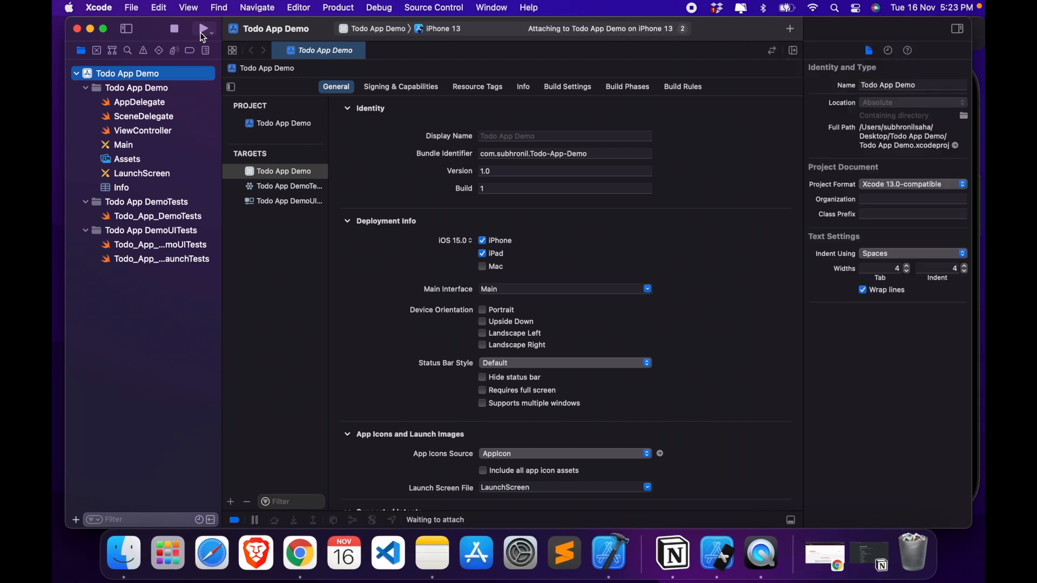
click(203, 28)
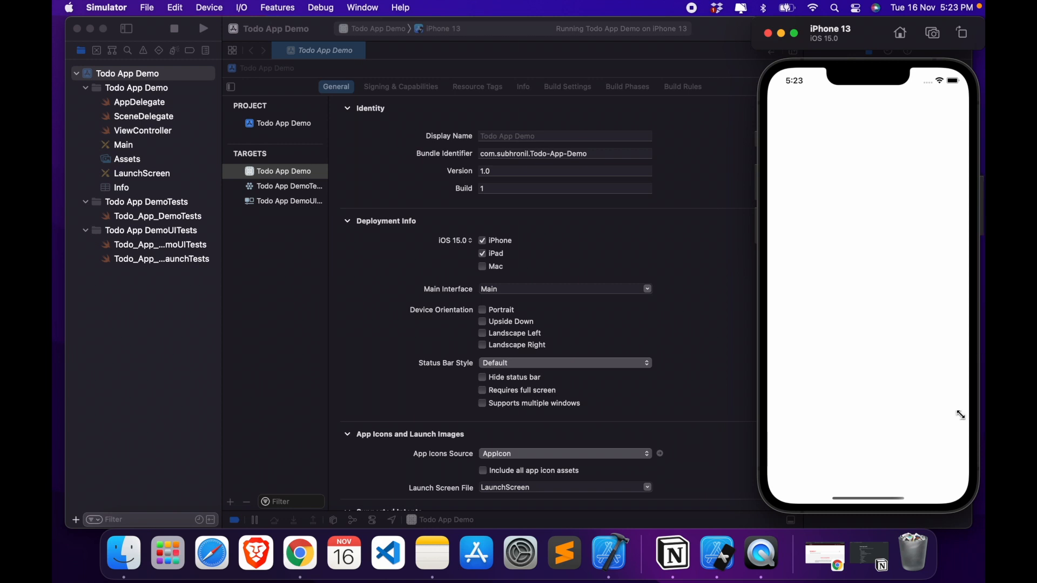
mouse_move(832, 250)
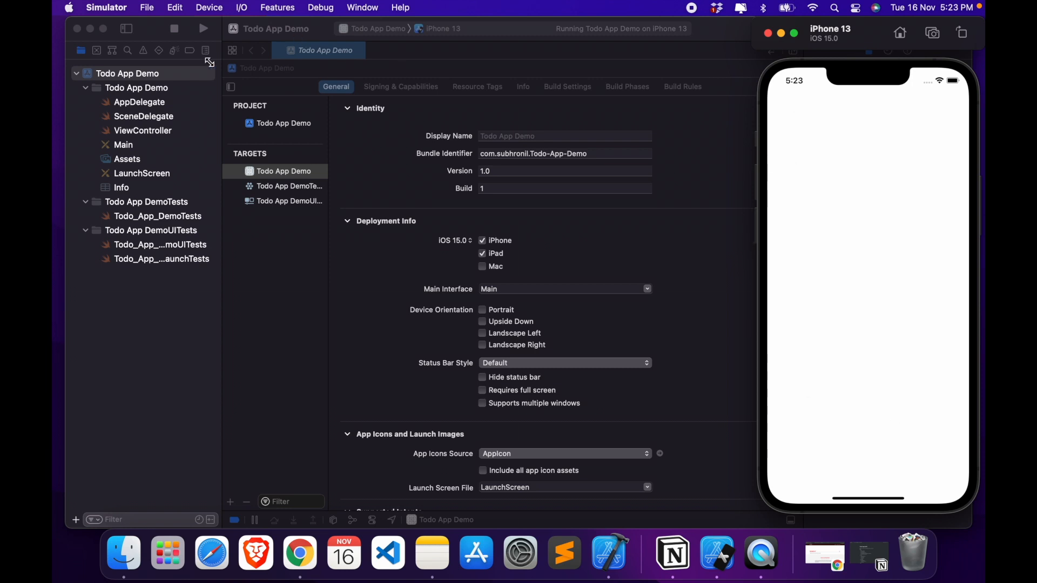
click(175, 32)
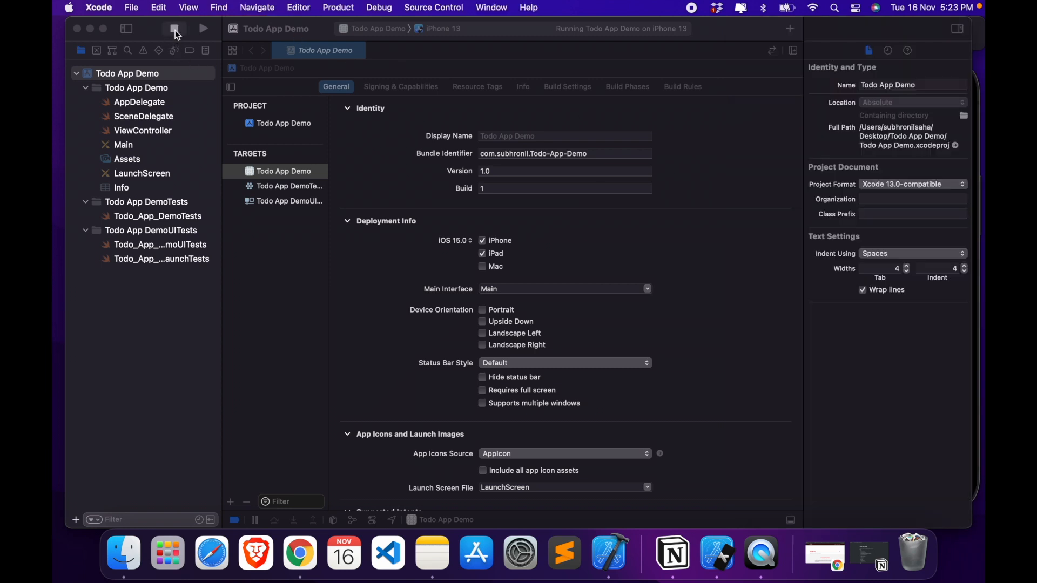
click(174, 29)
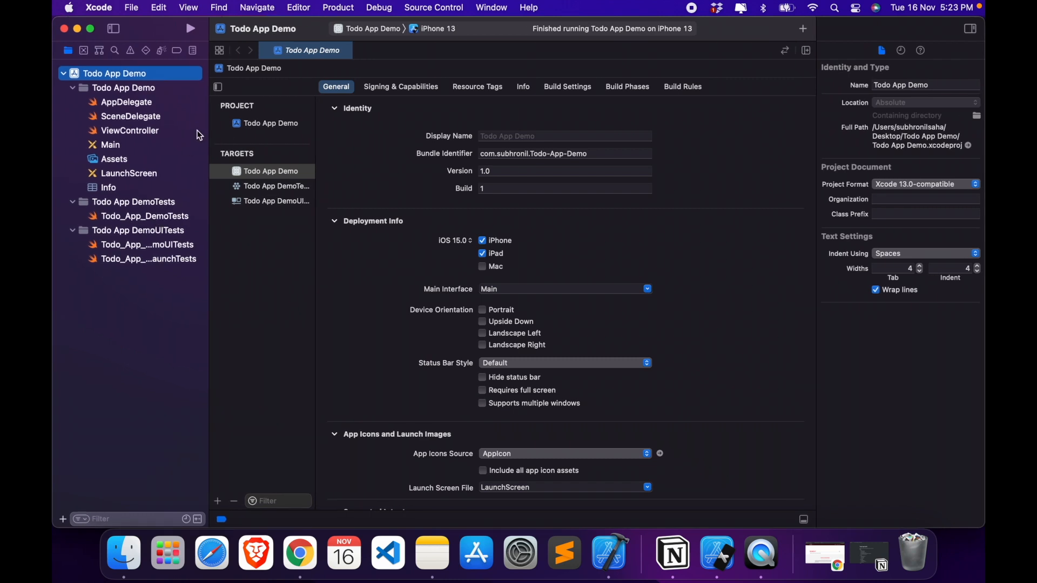
mouse_move(180, 136)
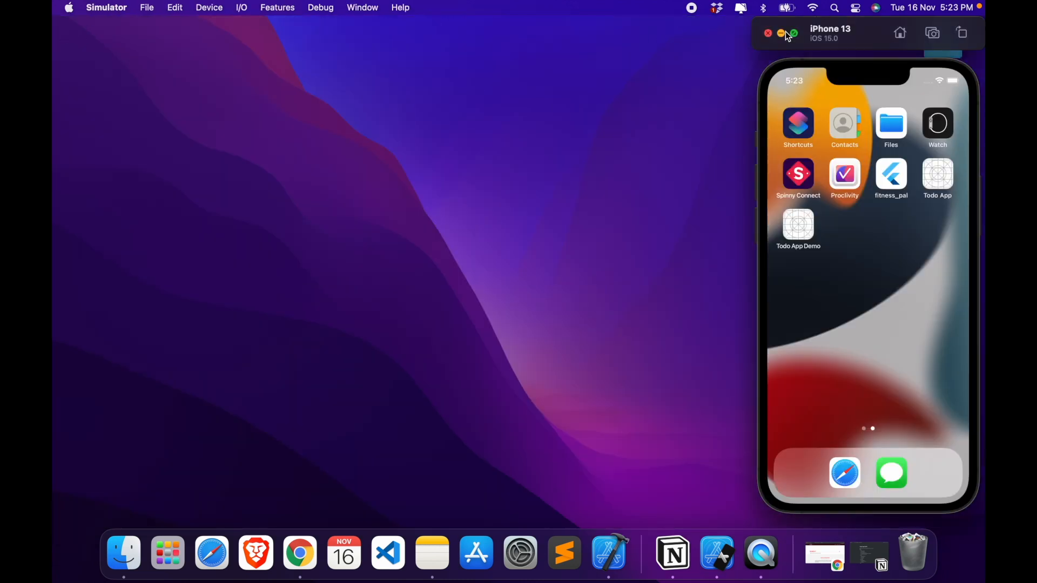
- Close the iPhone simulator and restore the minimized Chrome window showing Realm's homepage
click(781, 33)
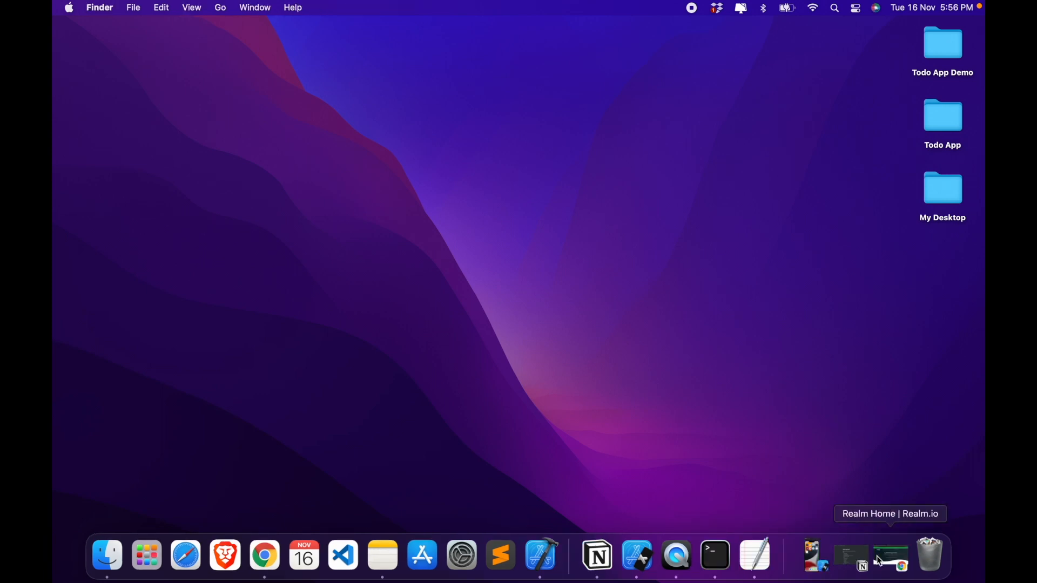
click(263, 554)
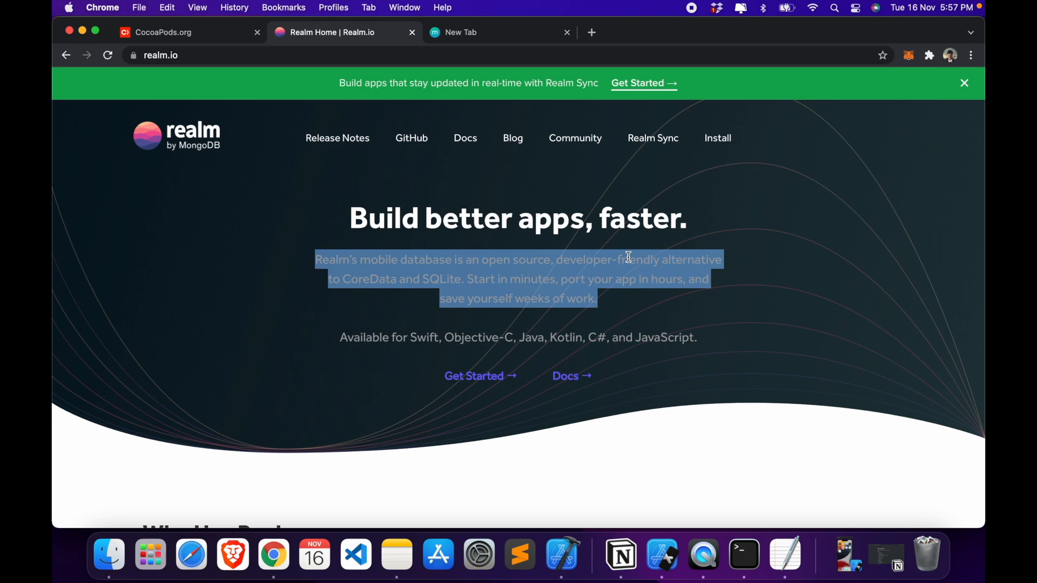
mouse_move(224, 50)
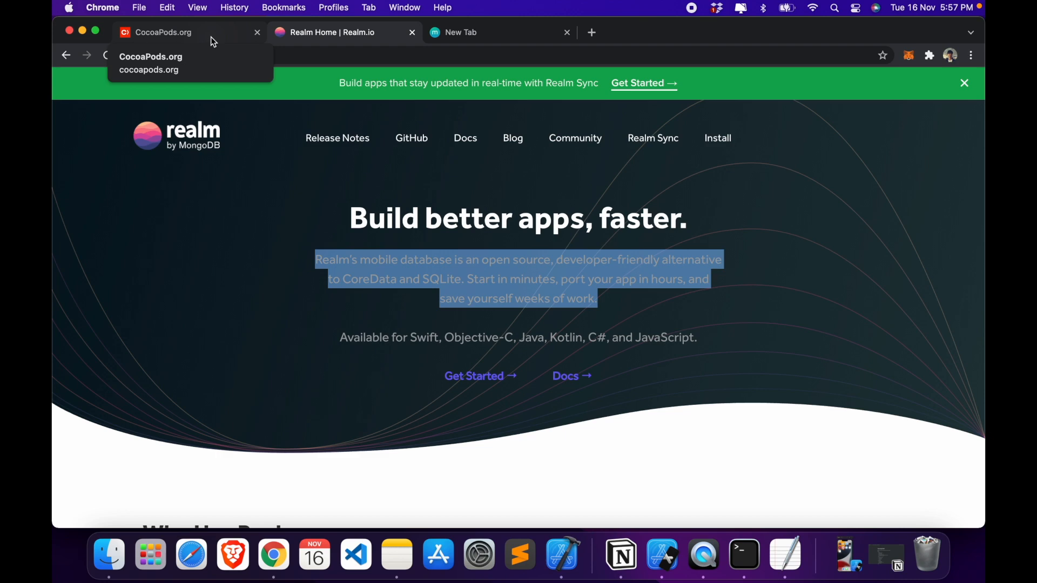
- On the CocoaPods.org tab, copy the 'sudo gem install cocoapods' install command
click(163, 32)
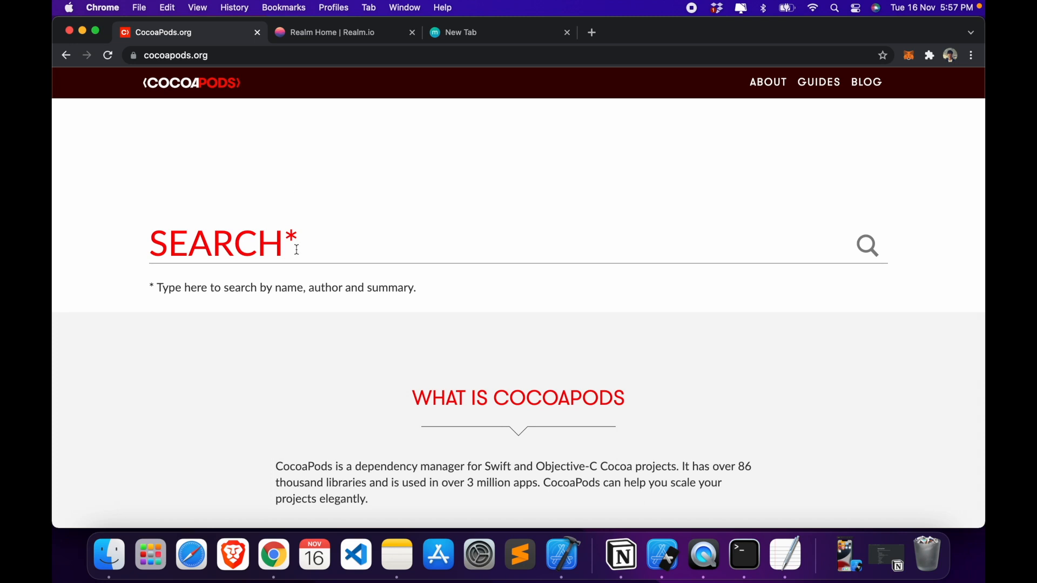
scroll(down, 3)
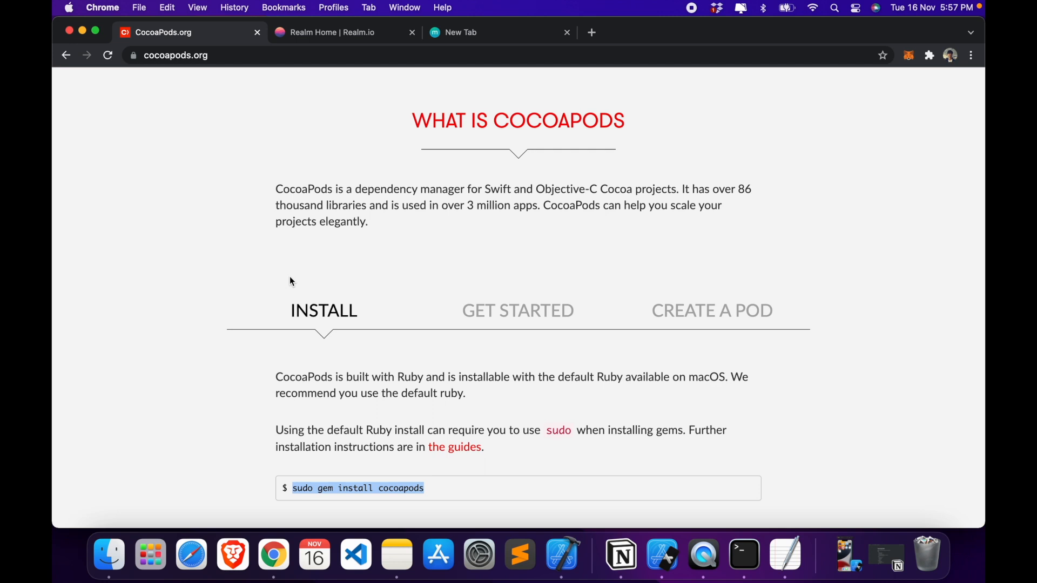
scroll(down, 3)
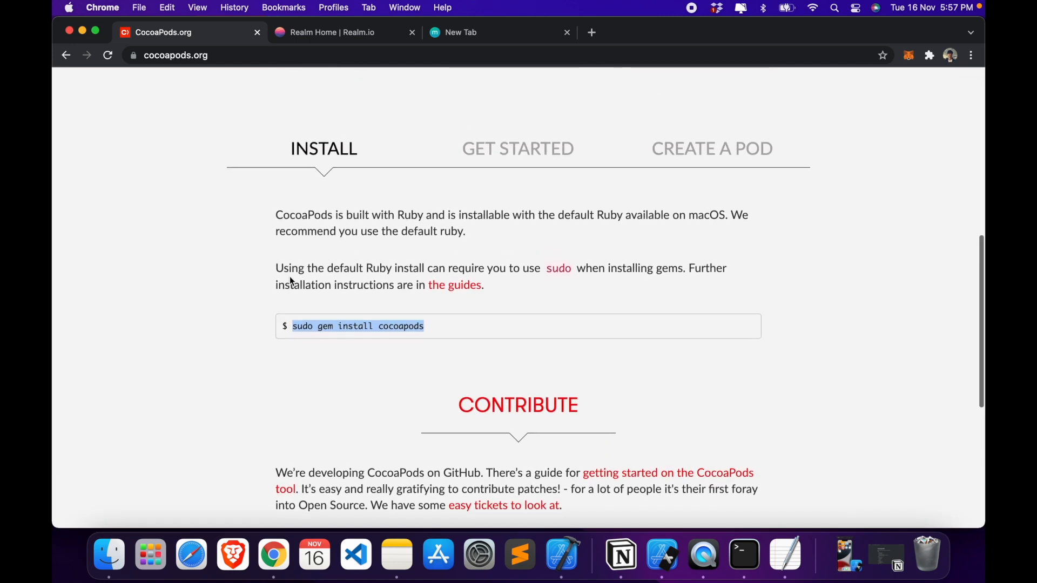
right_click(357, 326)
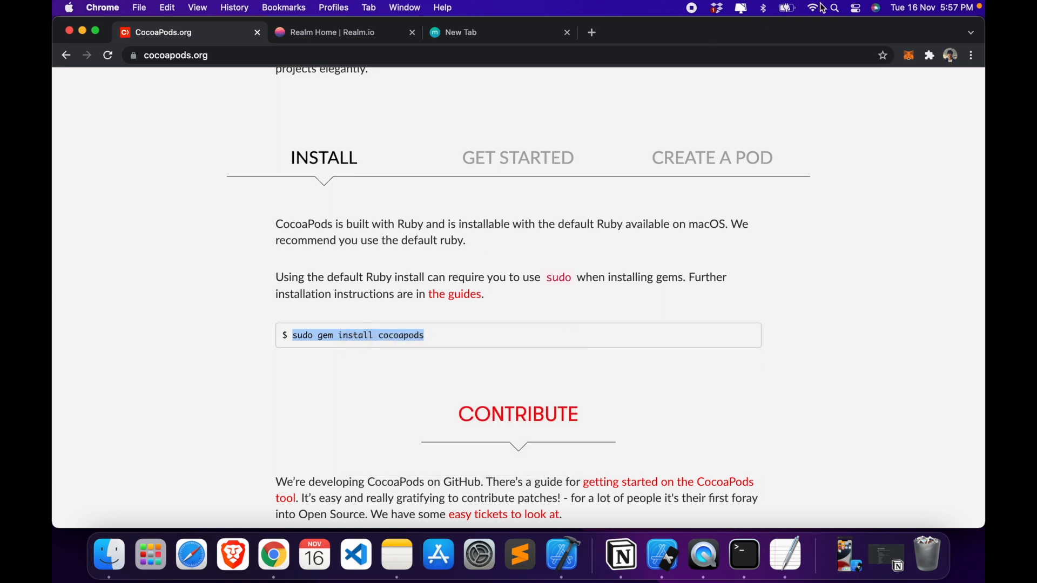
click(835, 7)
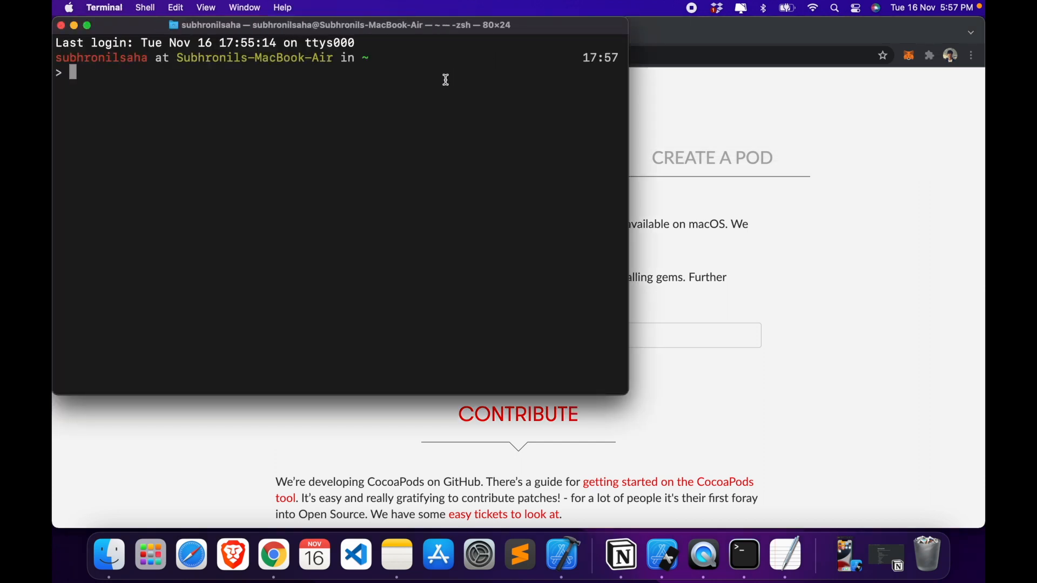
- cd into Desktop/Todo App Demo, then paste and discard the CocoaPods install command
text(cd Des)
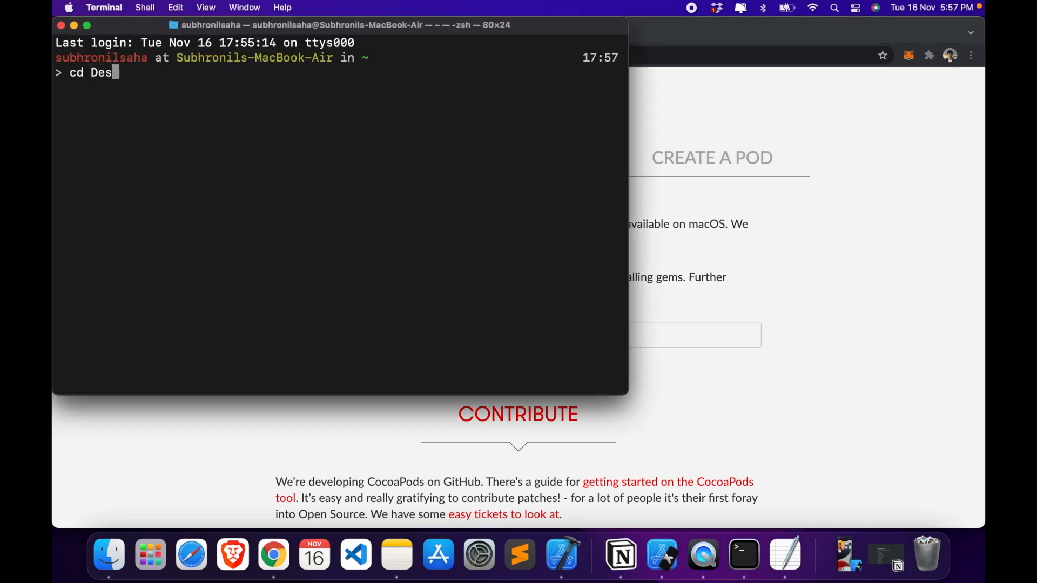
text(ktop/T)
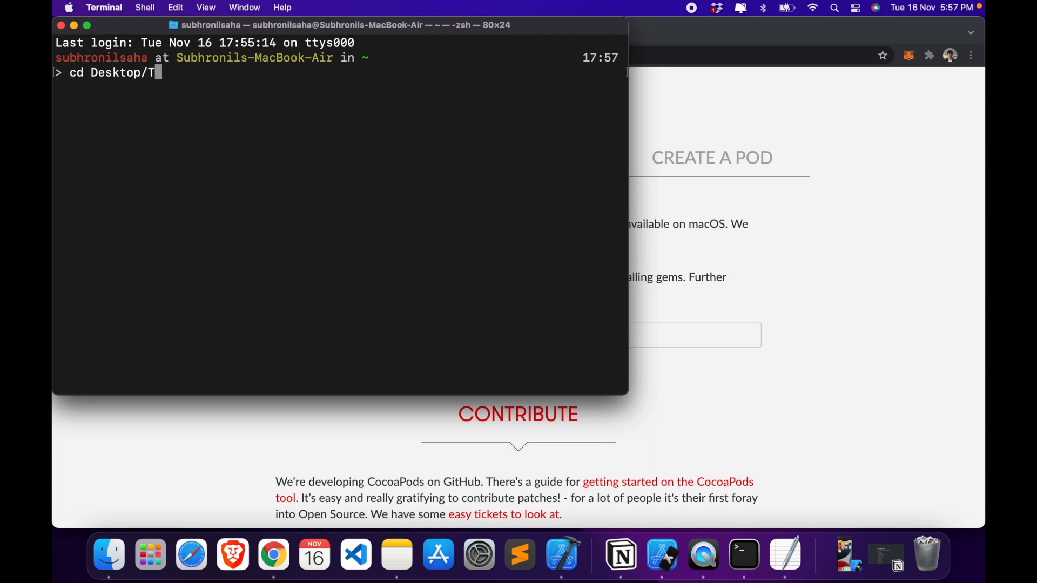
text(odo\ App\ Demo)
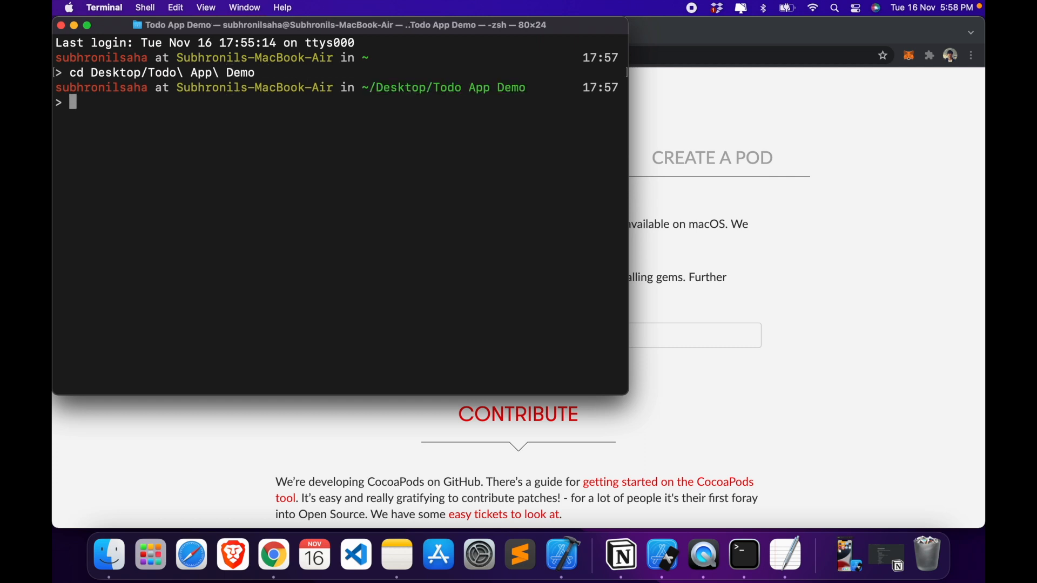
text(sudo gem install cocoapods)
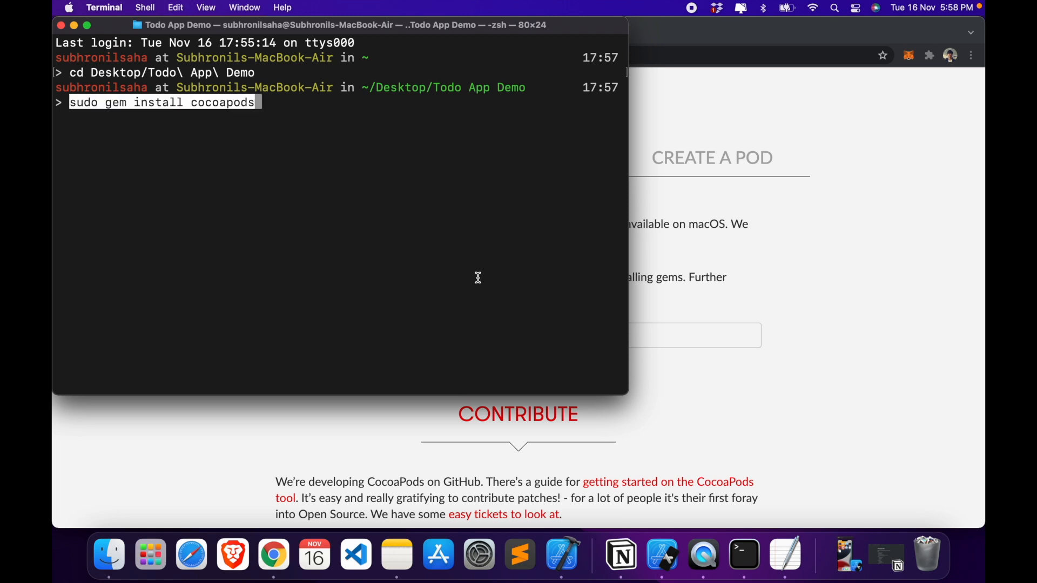
mouse_move(618, 285)
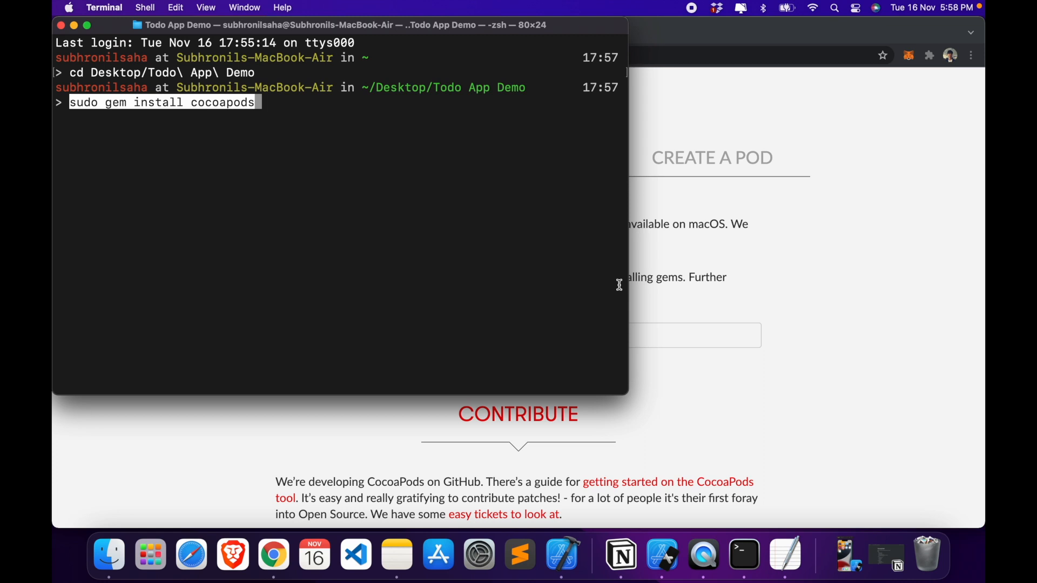
mouse_move(322, 136)
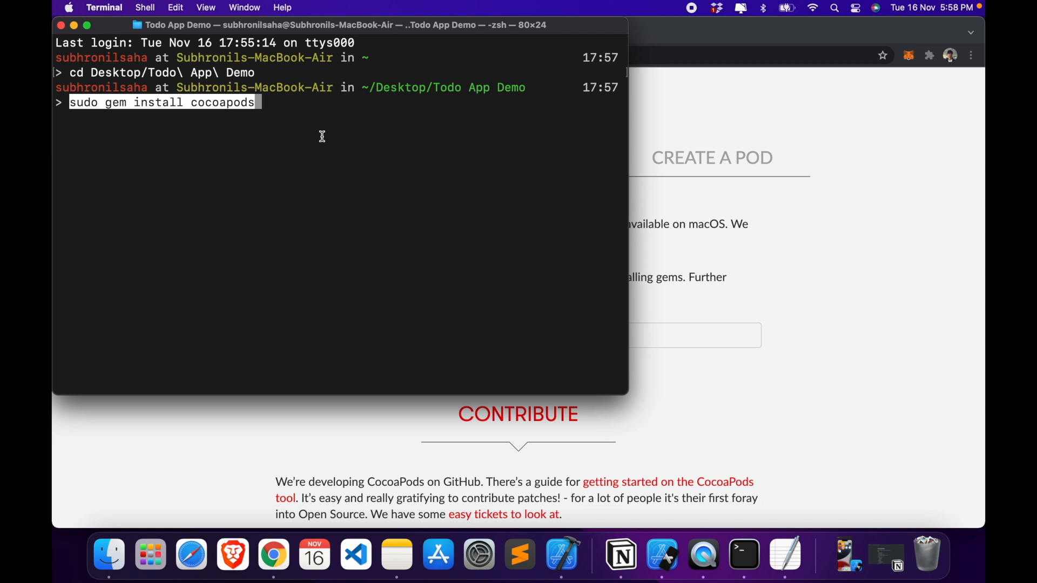
mouse_move(330, 153)
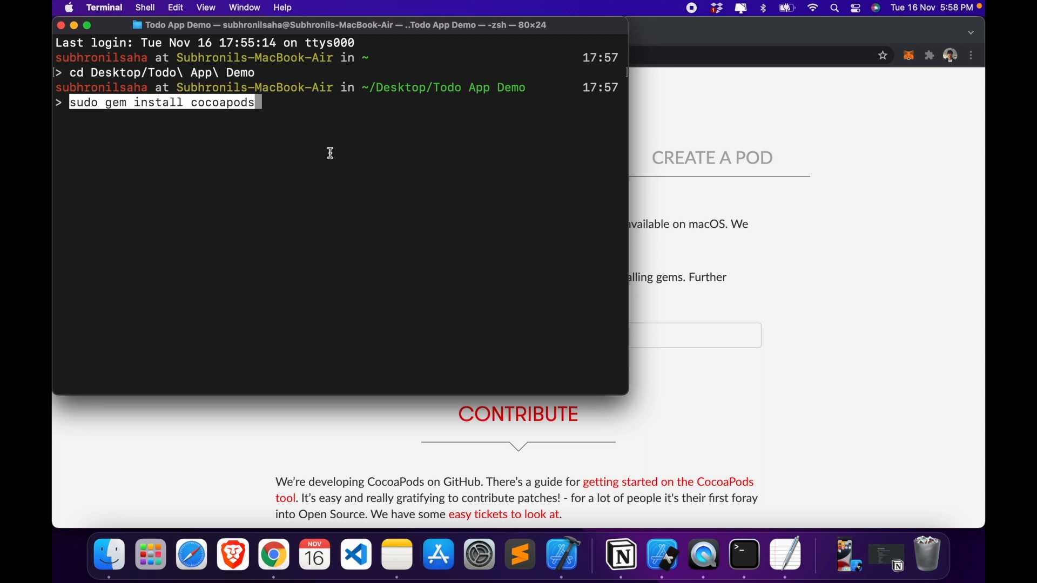
mouse_move(569, 233)
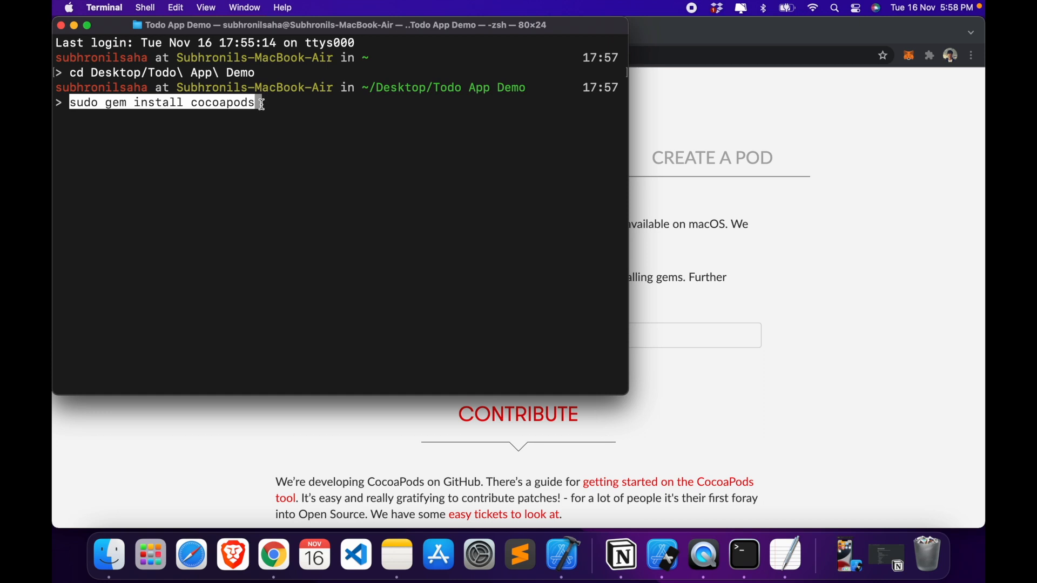
key(Backspace)
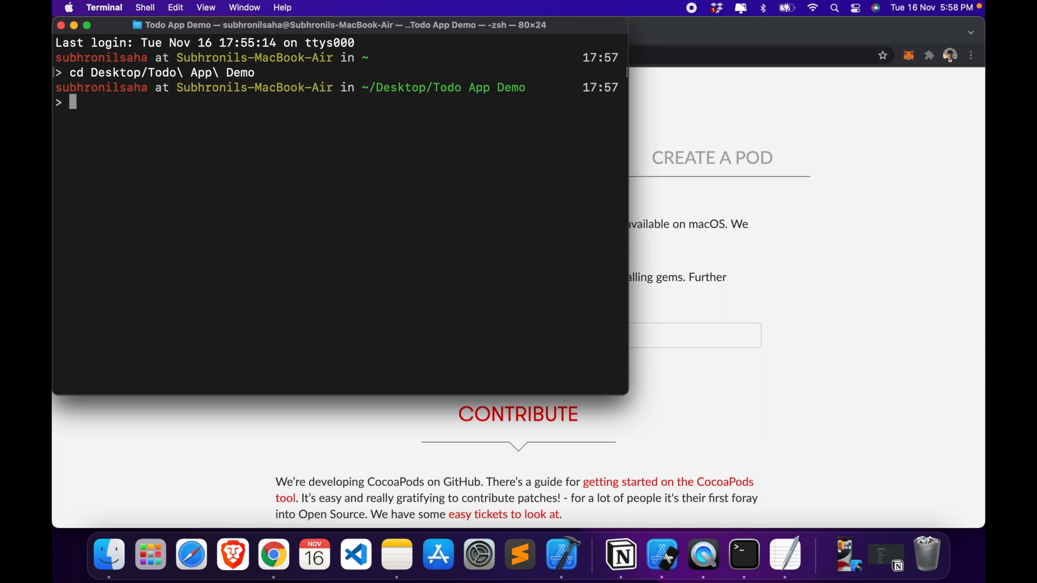
- Run pod init, confirm the Podfile with ls, and open Podfile in TextEdit
text(po)
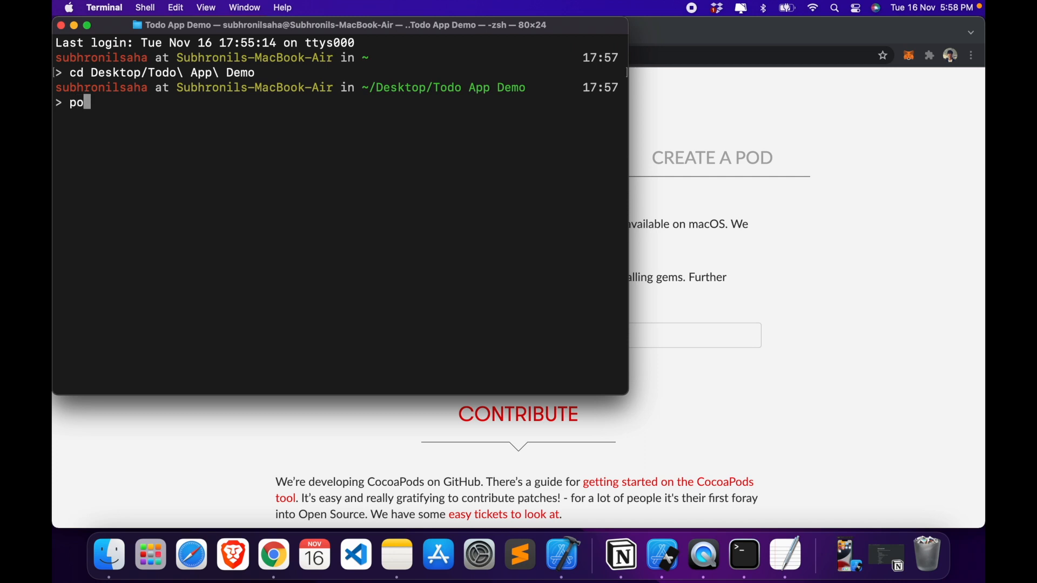
text(d init)
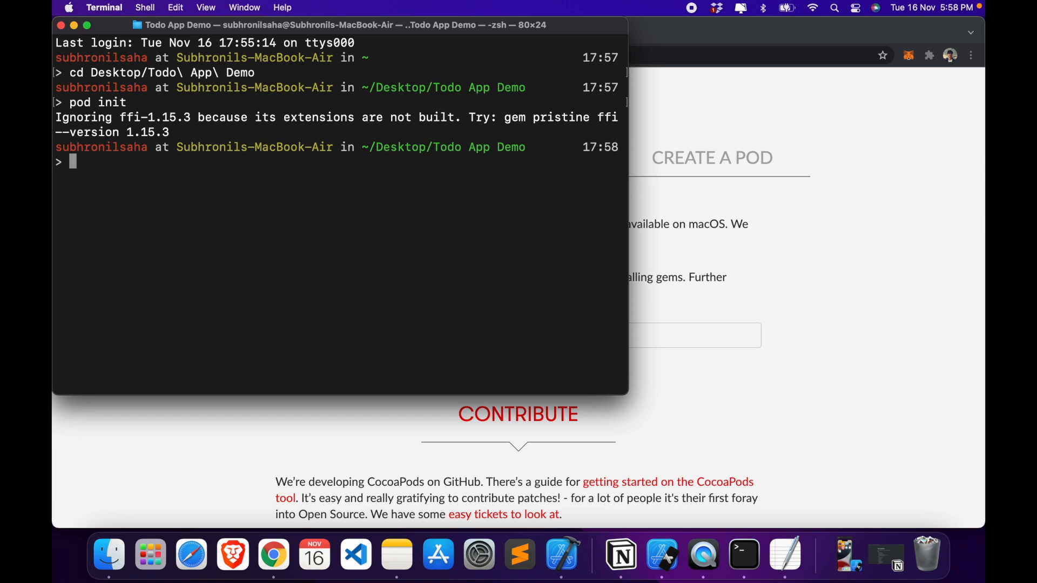
text(ls)
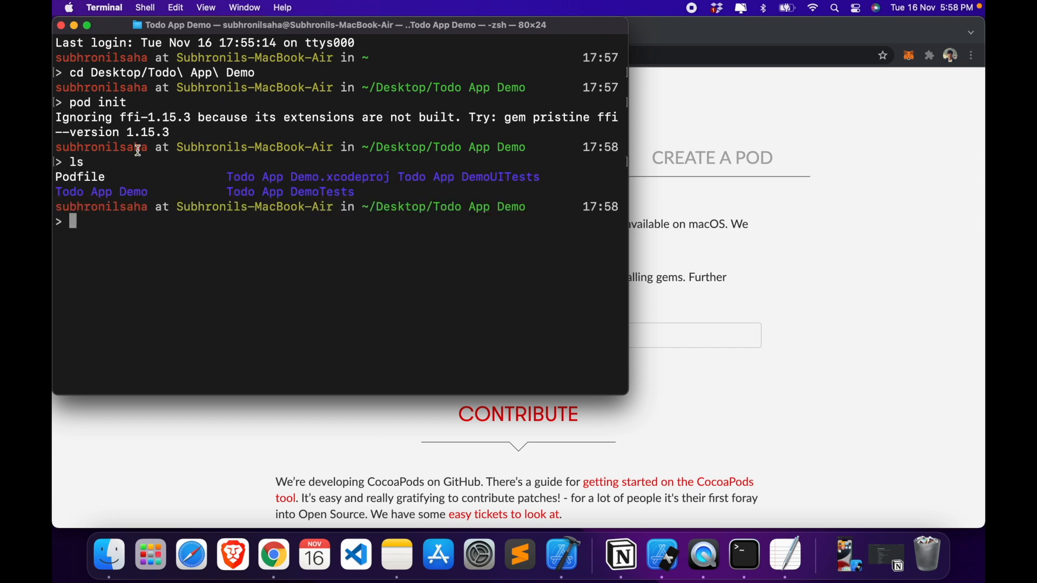
double_click(79, 177)
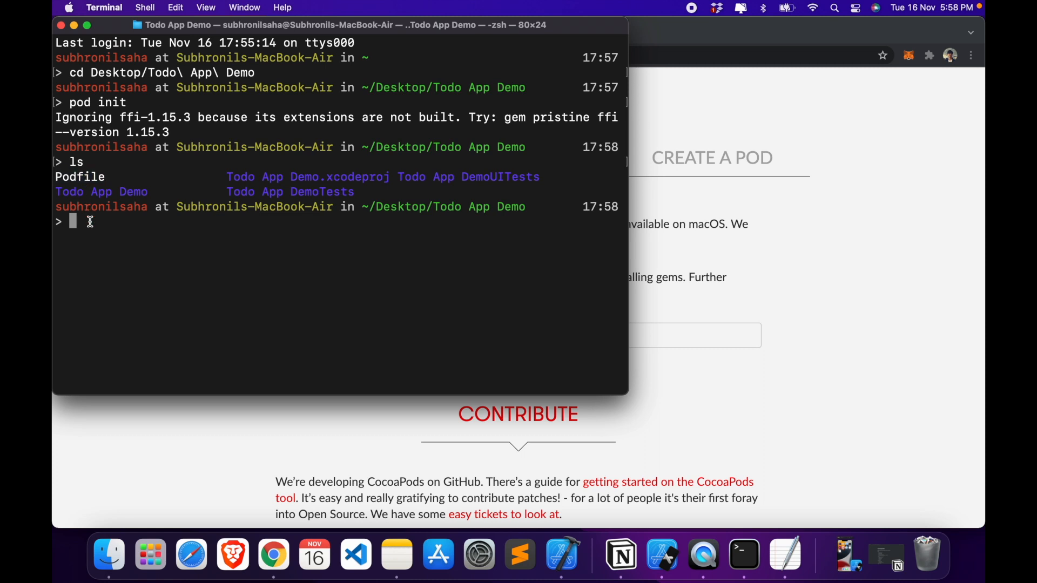
text(open Podfi)
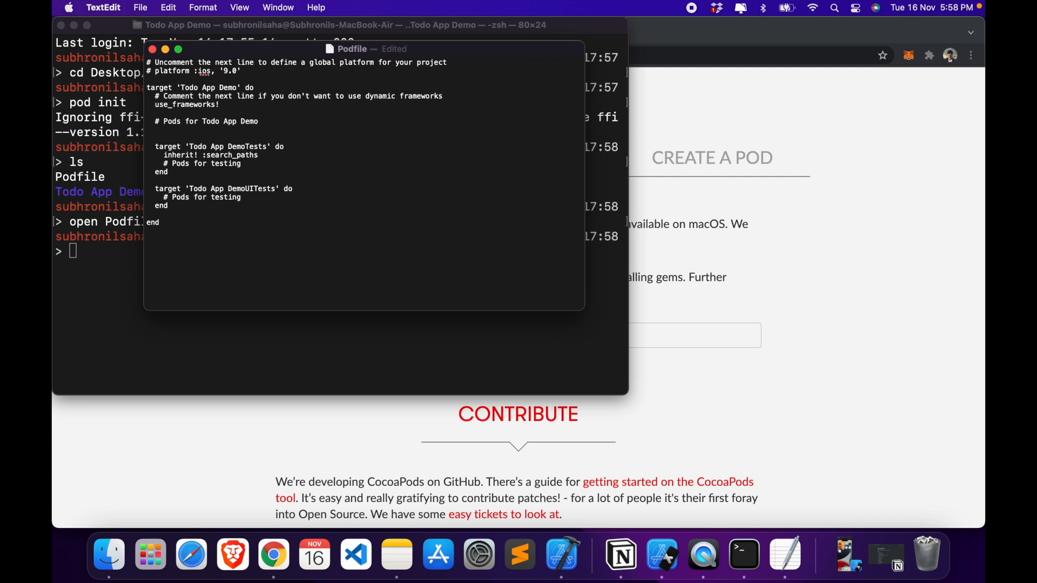
- Add the line pod 'RealmSwift' under the Todo App Demo target in the Podfile
text(Pod)
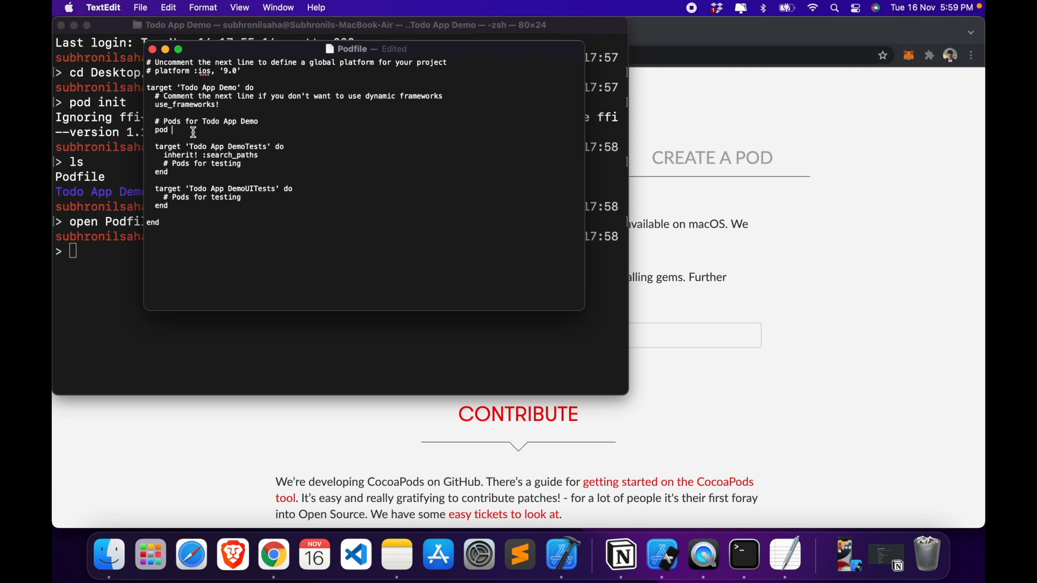
text('Realm)
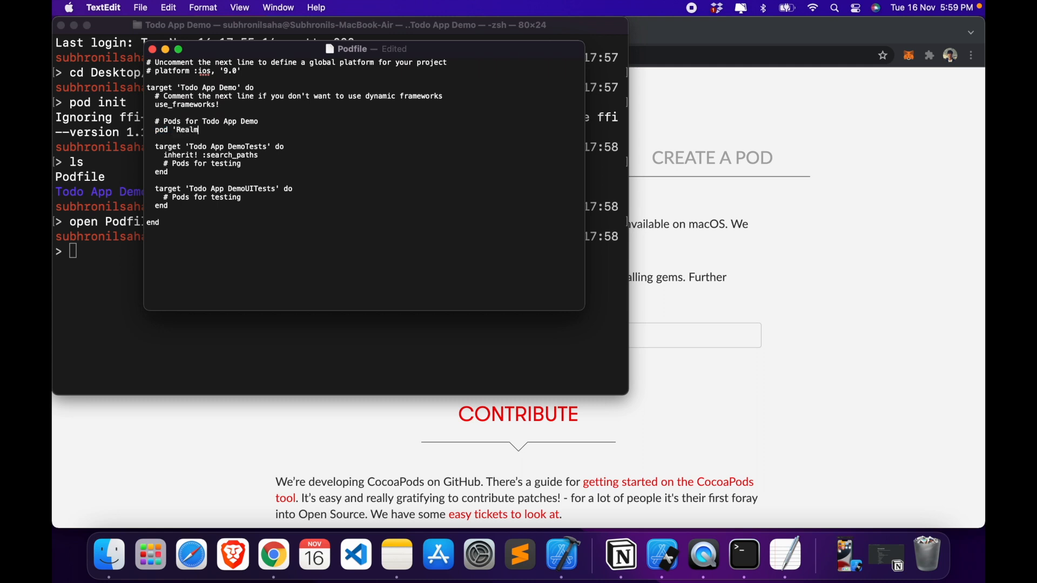
text(Swift)
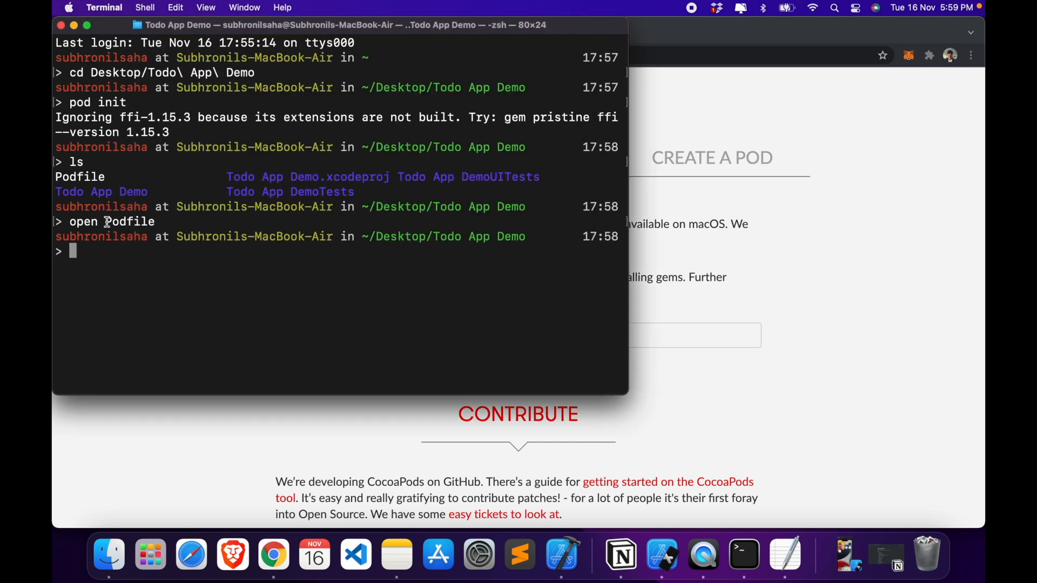
- Run 'pod install' and close Terminal once the pod installation completes
text(pod)
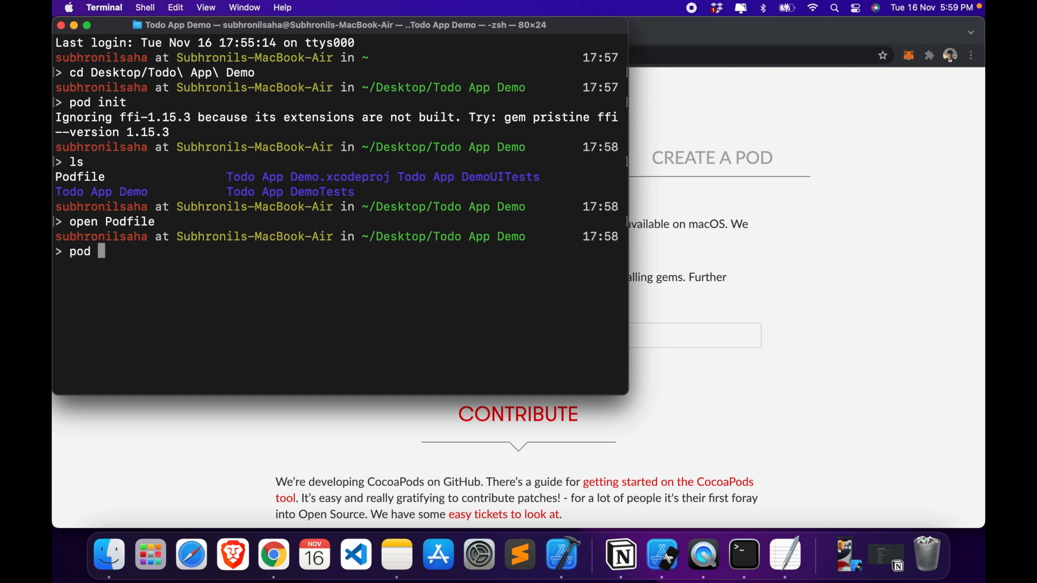
text(install)
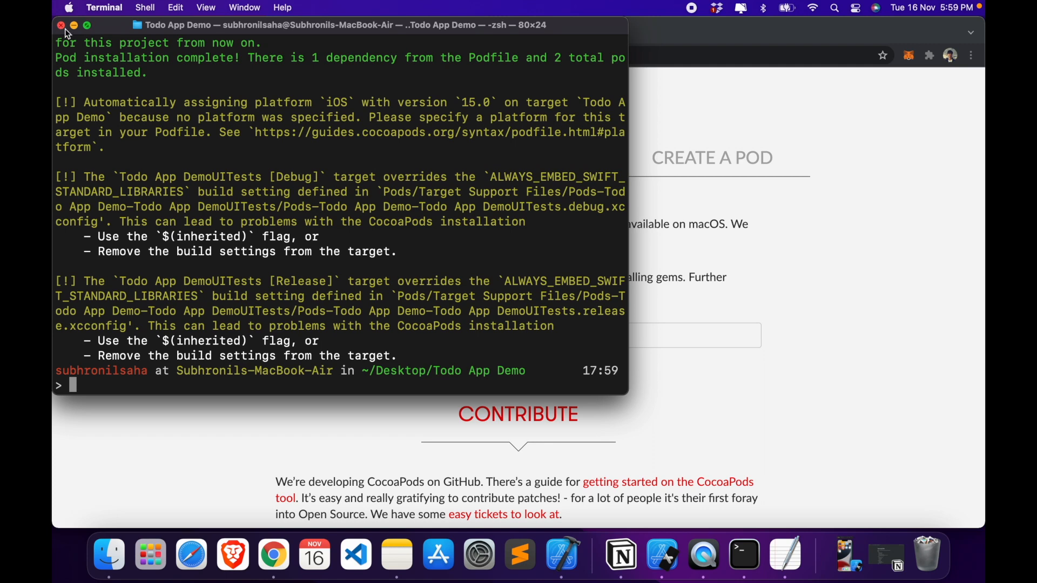
click(273, 554)
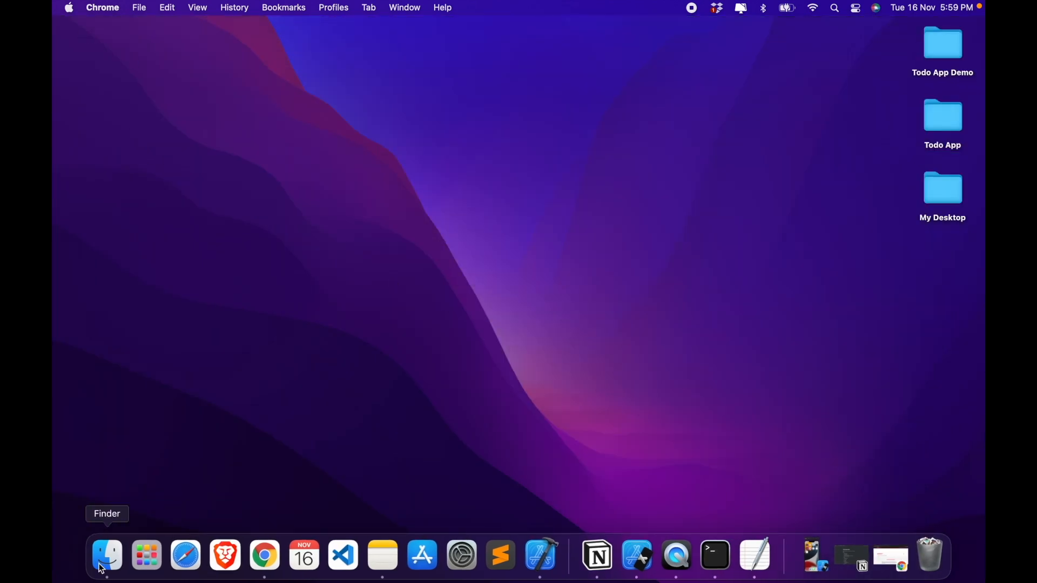
- Open Todo App Demo.xcworkspace from the Todo App Demo folder in Finder
click(106, 554)
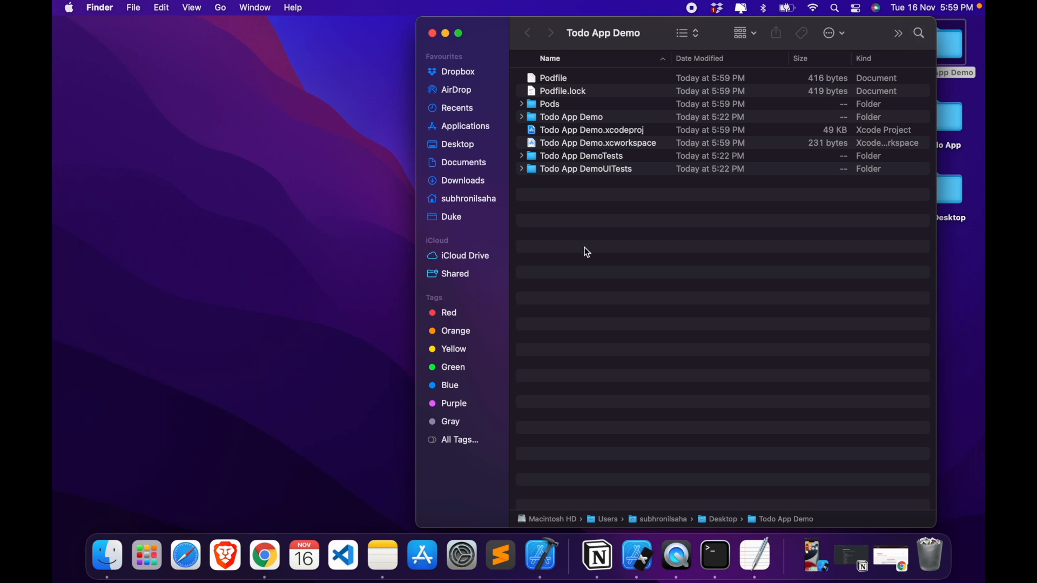
mouse_move(552, 86)
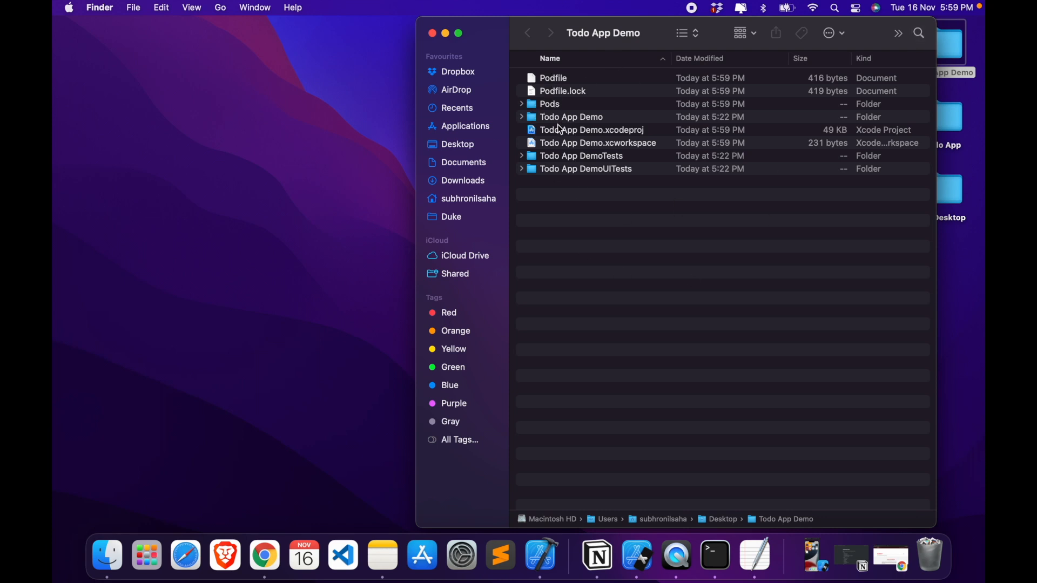
mouse_move(562, 146)
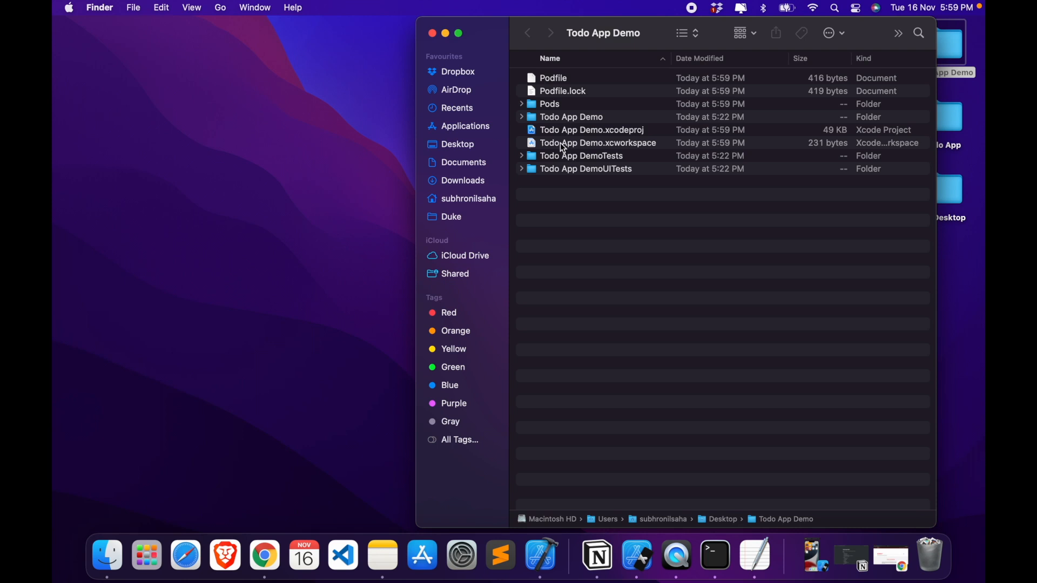
mouse_move(613, 147)
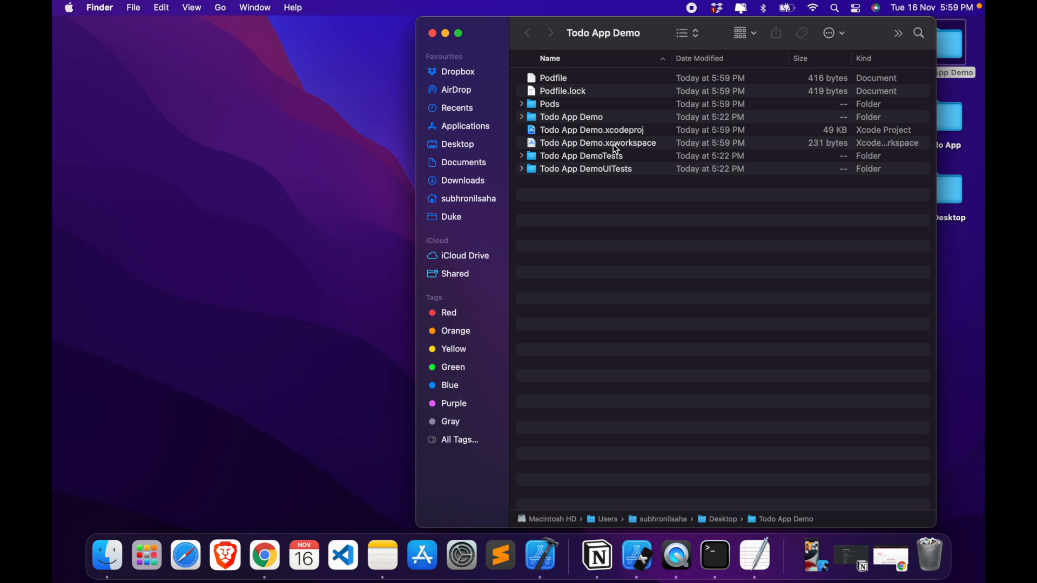
mouse_move(614, 151)
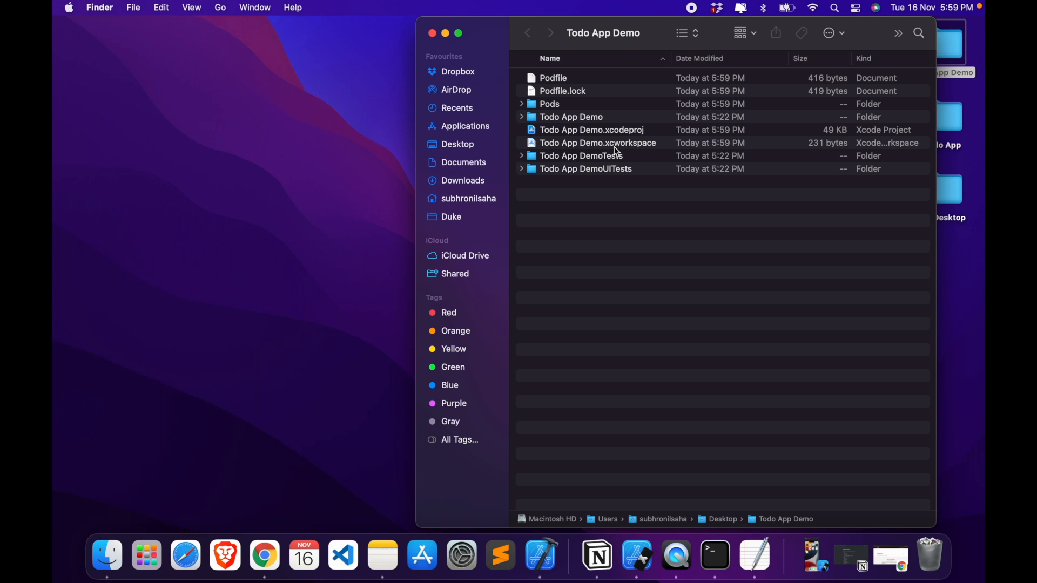
mouse_move(615, 137)
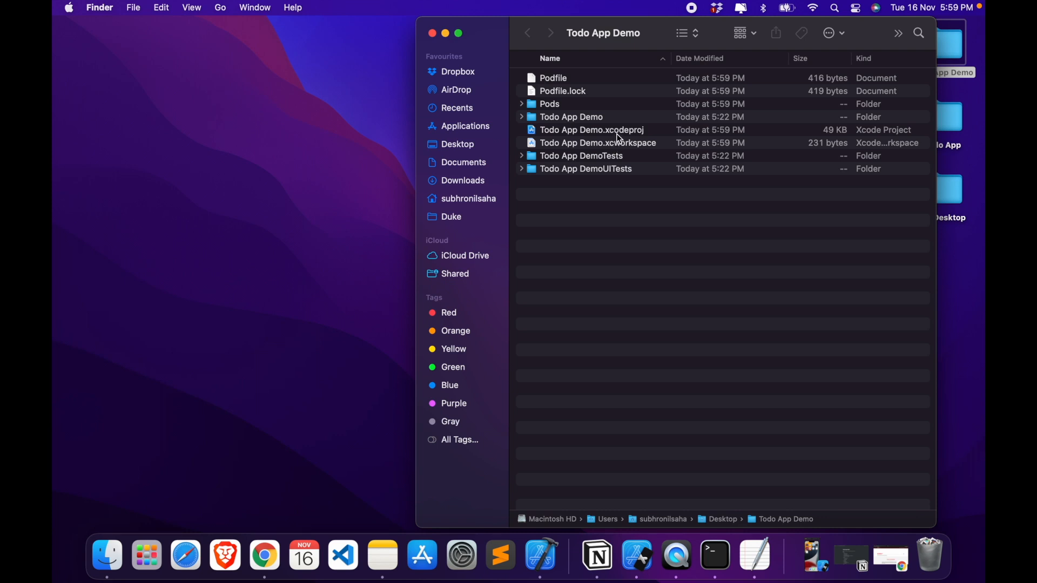
mouse_move(618, 144)
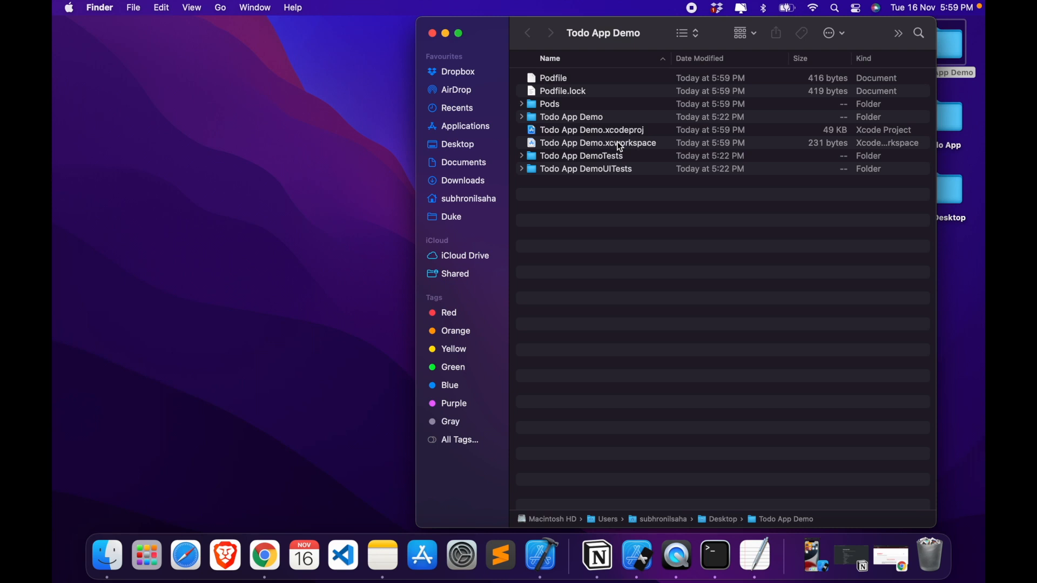
double_click(597, 142)
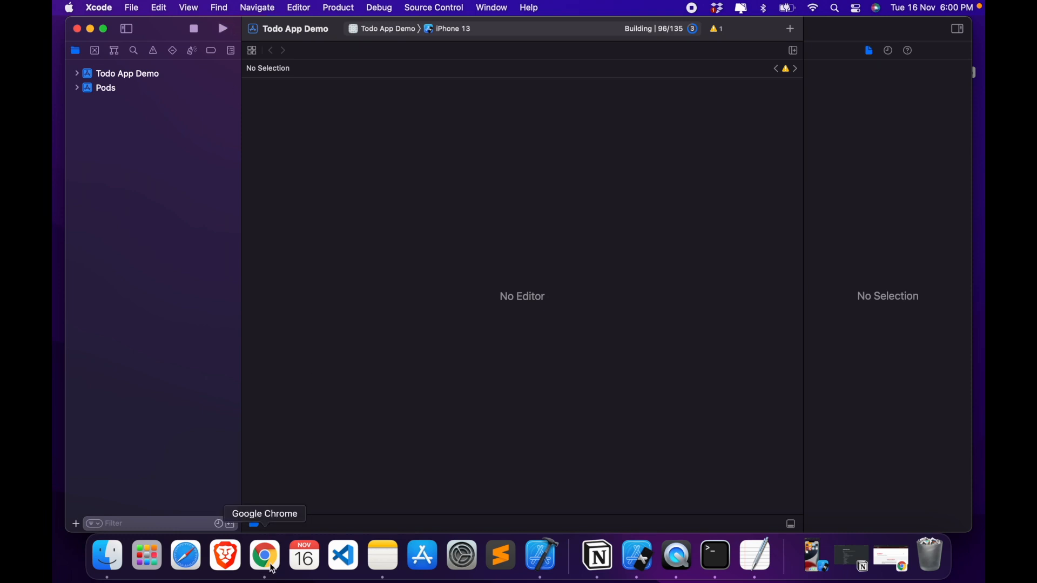
- Bring Google Chrome forward from the Dock, showing the Realm home page
click(264, 555)
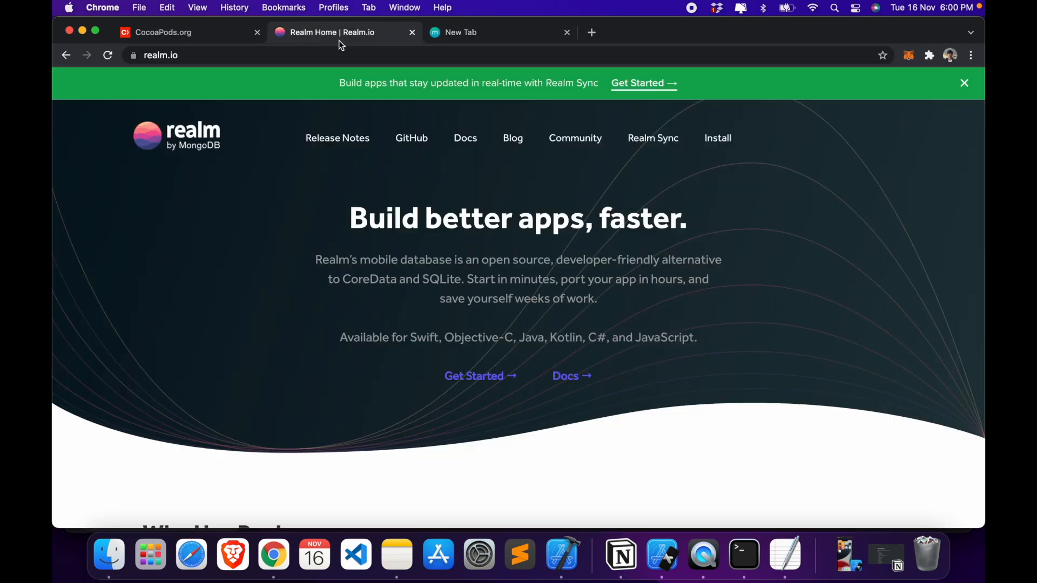
mouse_move(381, 253)
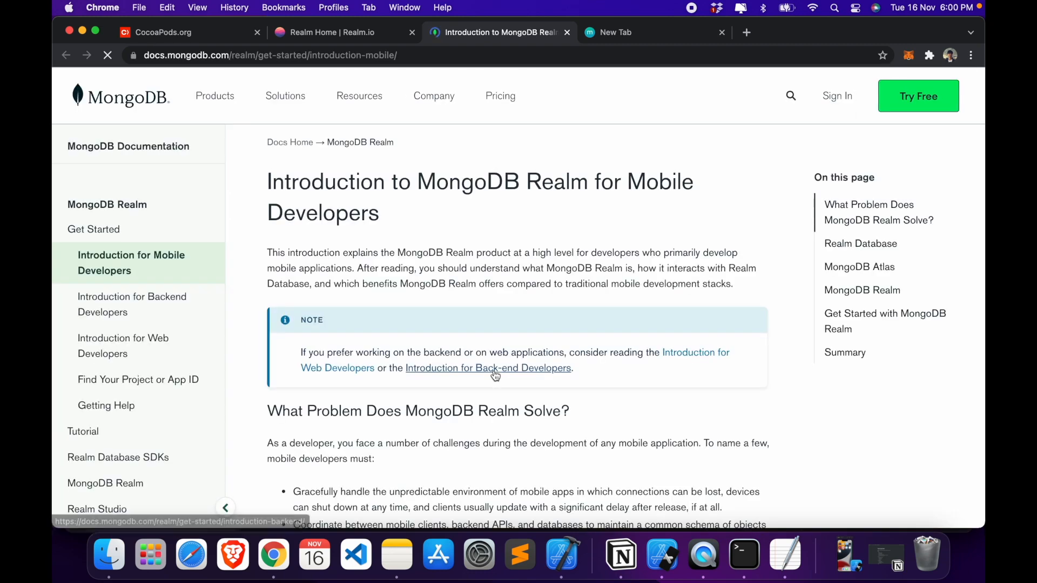
- Scroll the Realm docs introduction, follow the iOS SDK link, and scroll its page
scroll(down, 3)
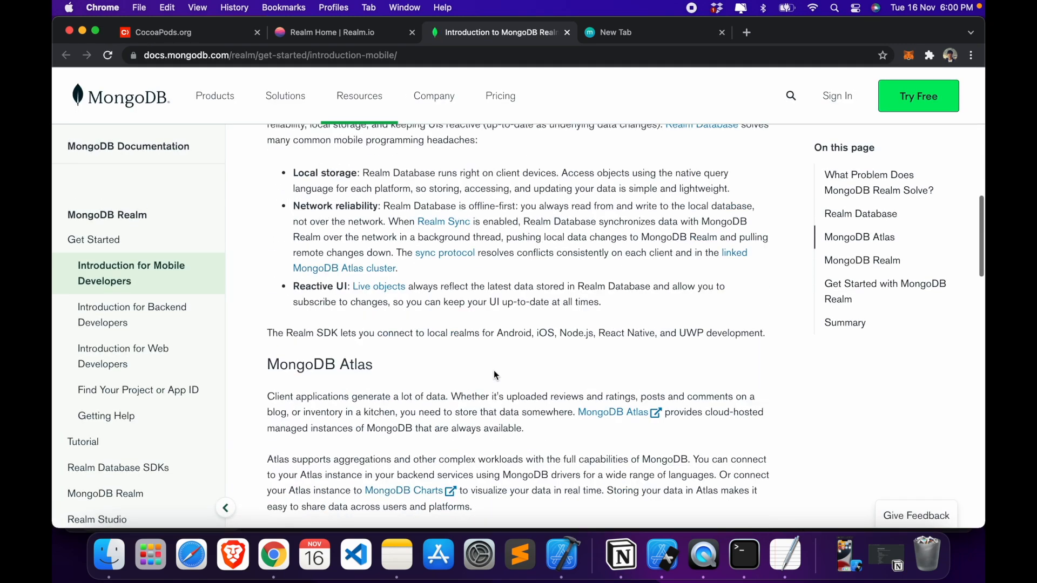
scroll(down, 3)
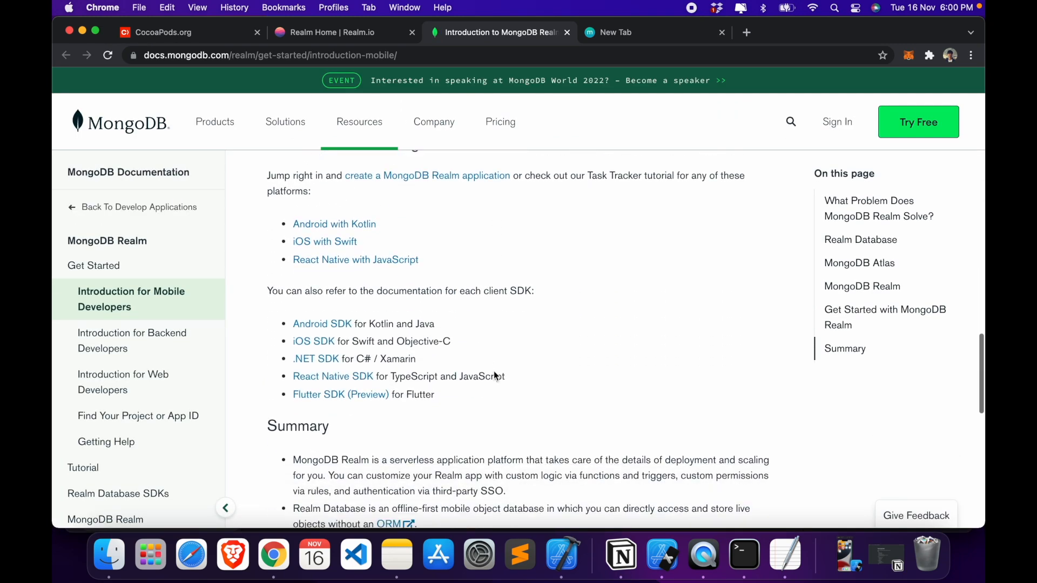
scroll(down, 3)
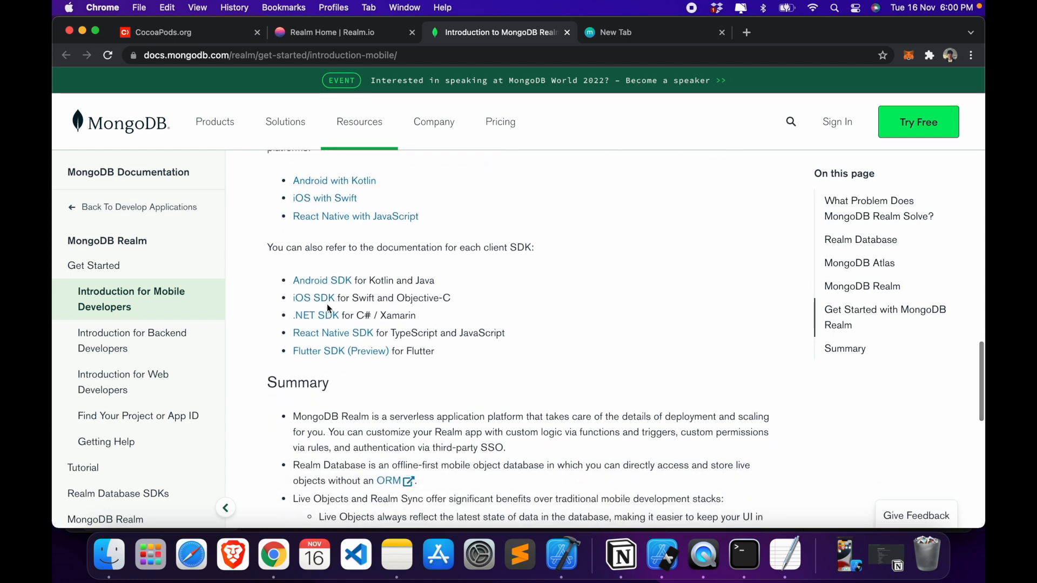
click(313, 297)
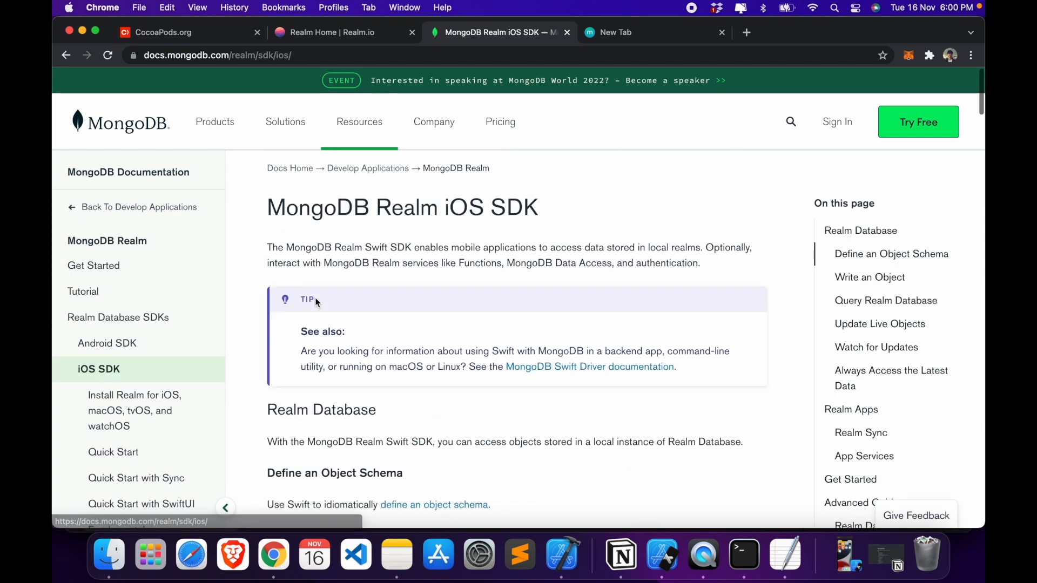
scroll(down, 3)
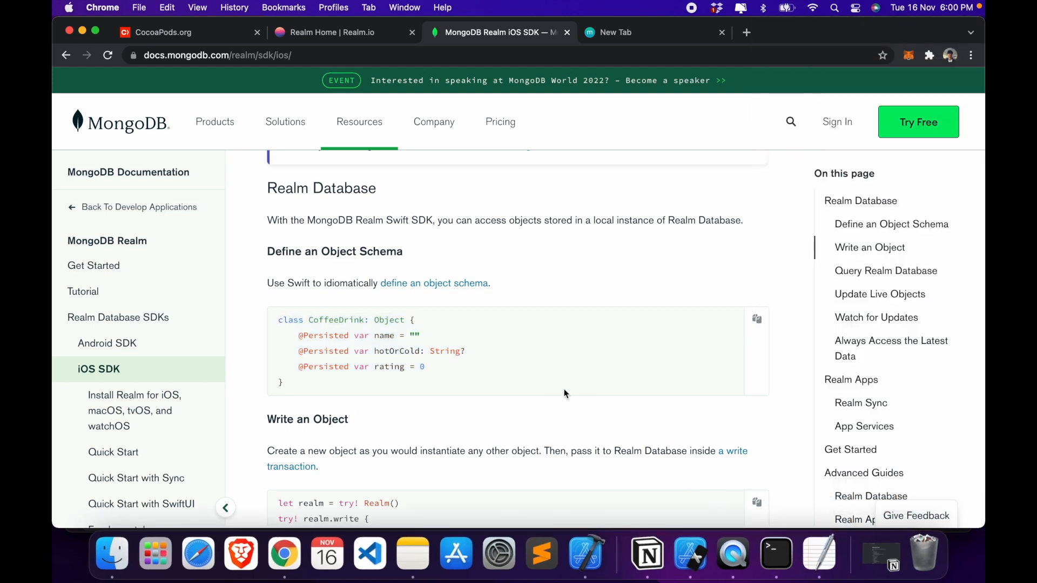
click(690, 553)
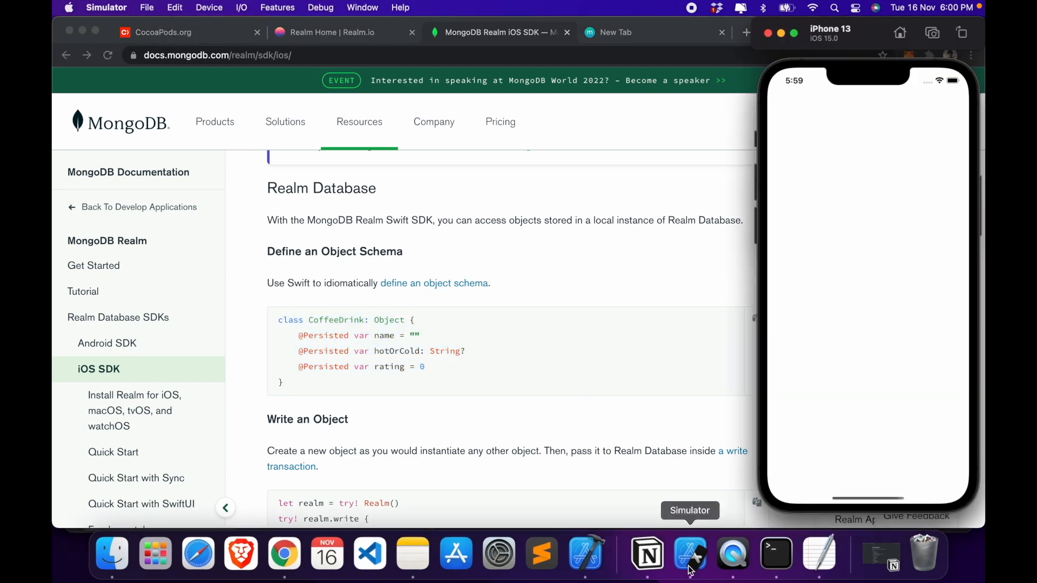
mouse_move(978, 425)
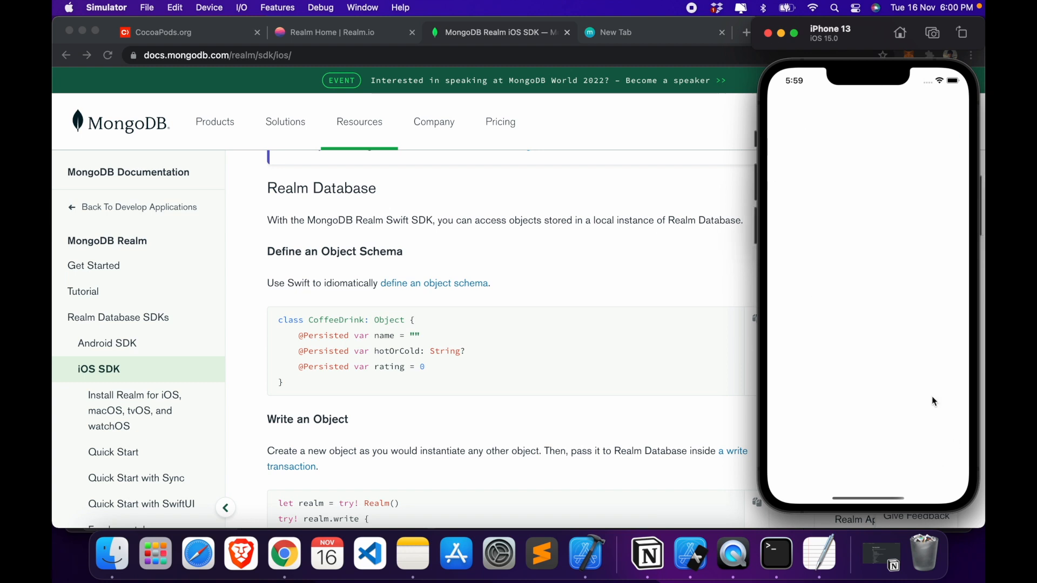
mouse_move(815, 477)
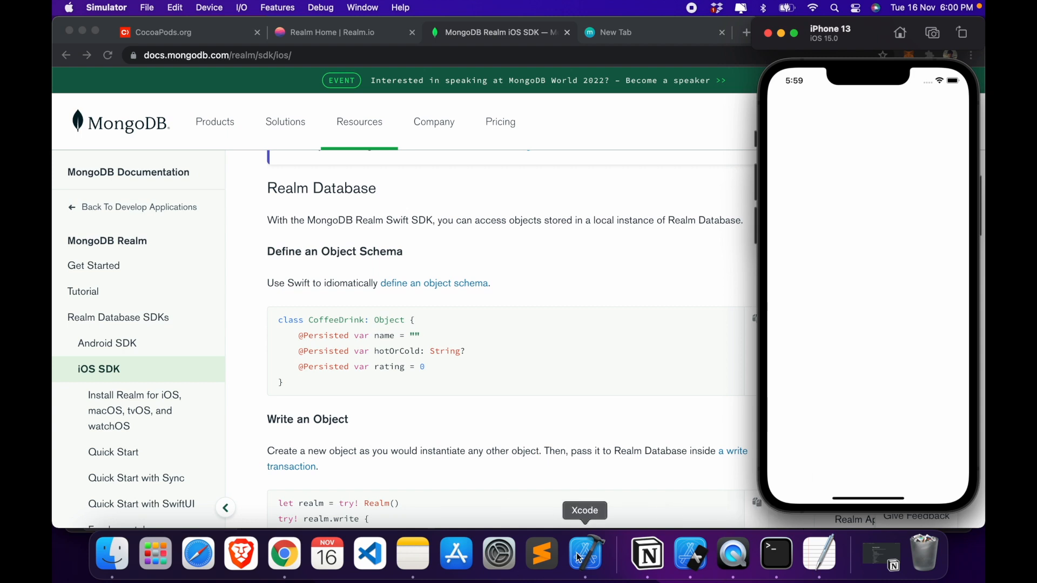
click(584, 553)
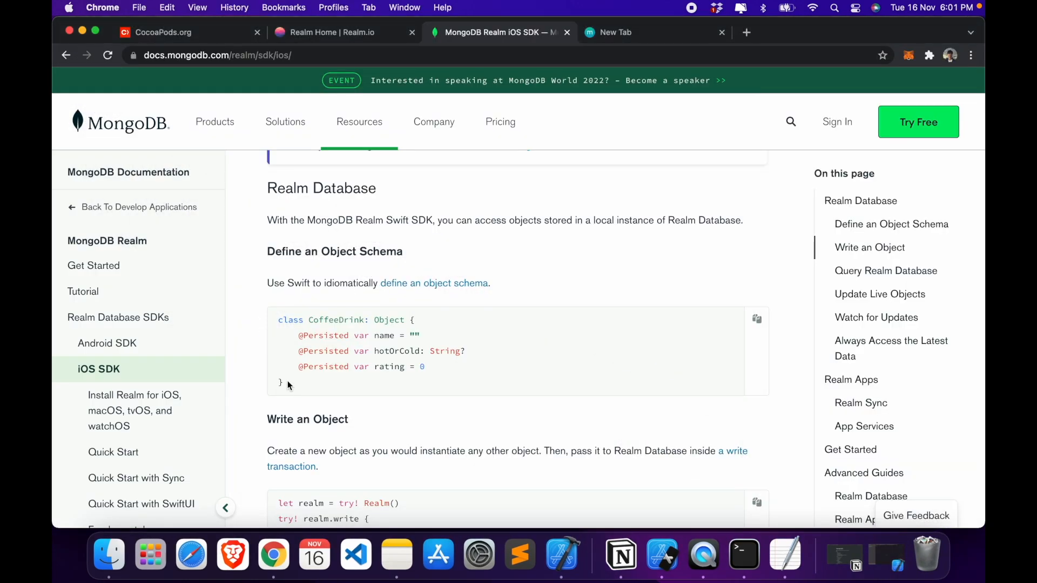
- Select the CoffeeDrink object schema code block and scroll the iOS SDK page
drag(279, 319, 285, 383)
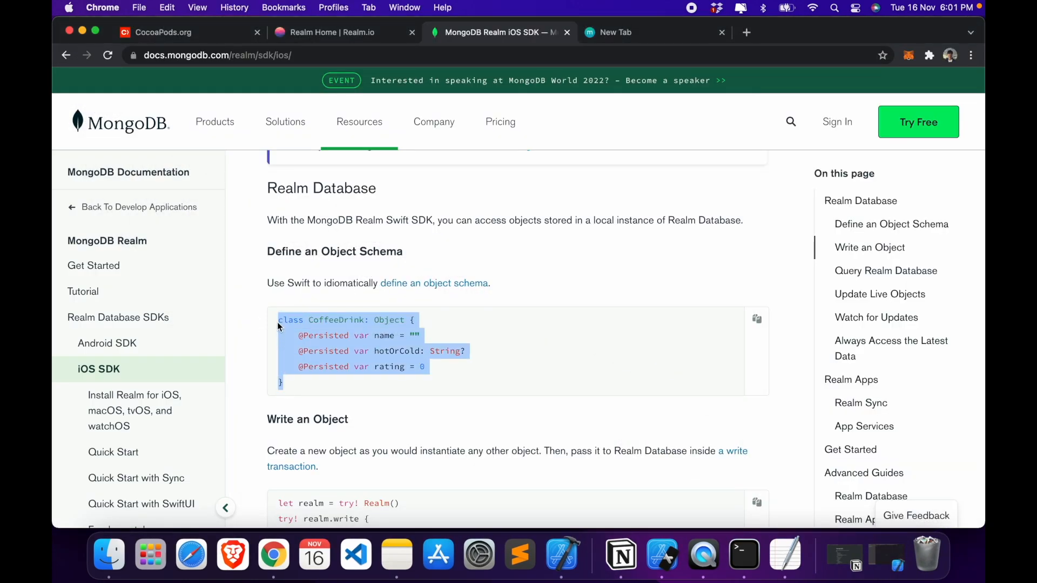
scroll(down, 3)
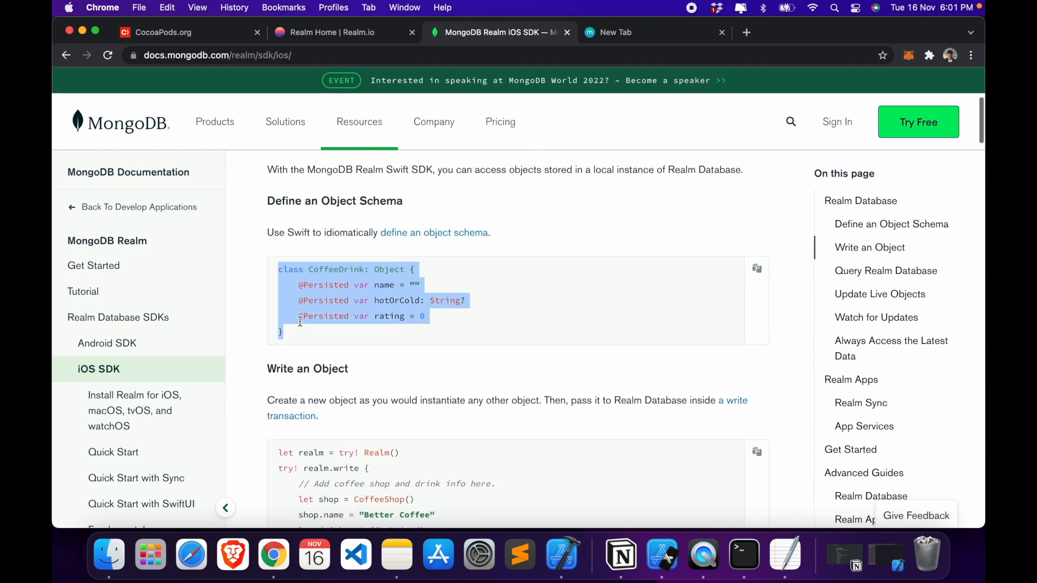
scroll(down, 3)
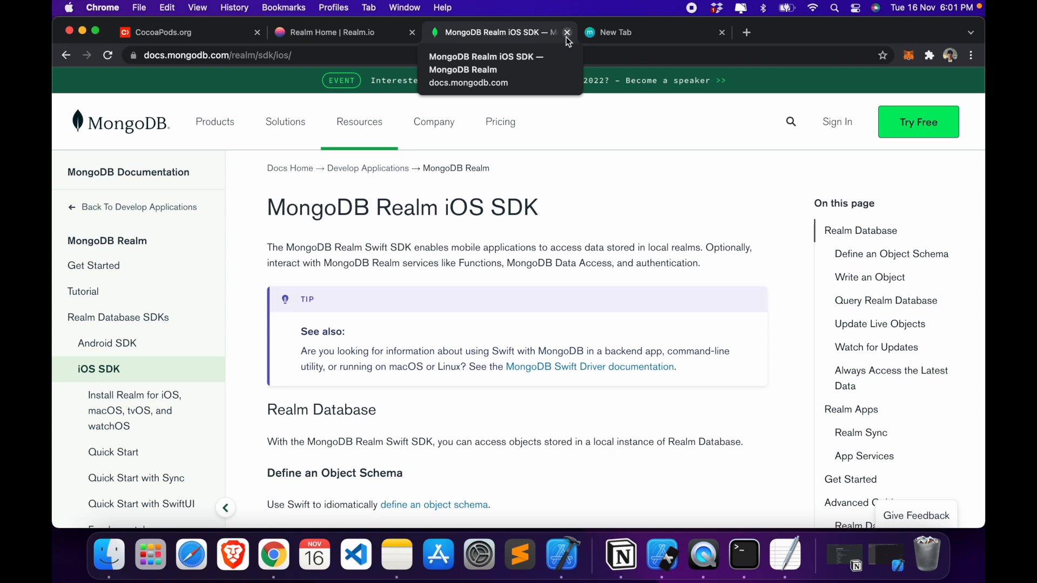
mouse_move(539, 47)
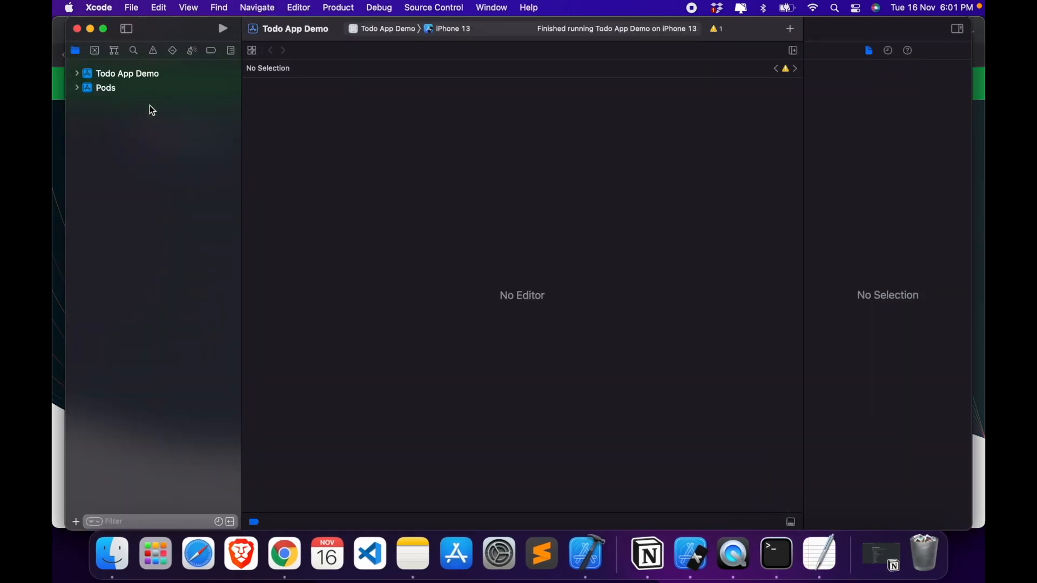
mouse_move(177, 34)
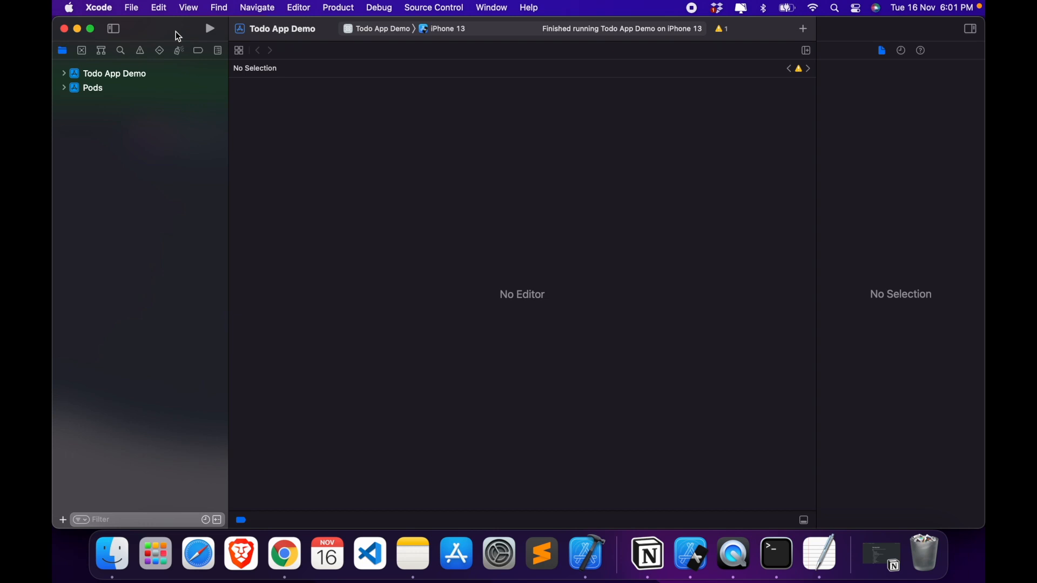
mouse_move(80, 43)
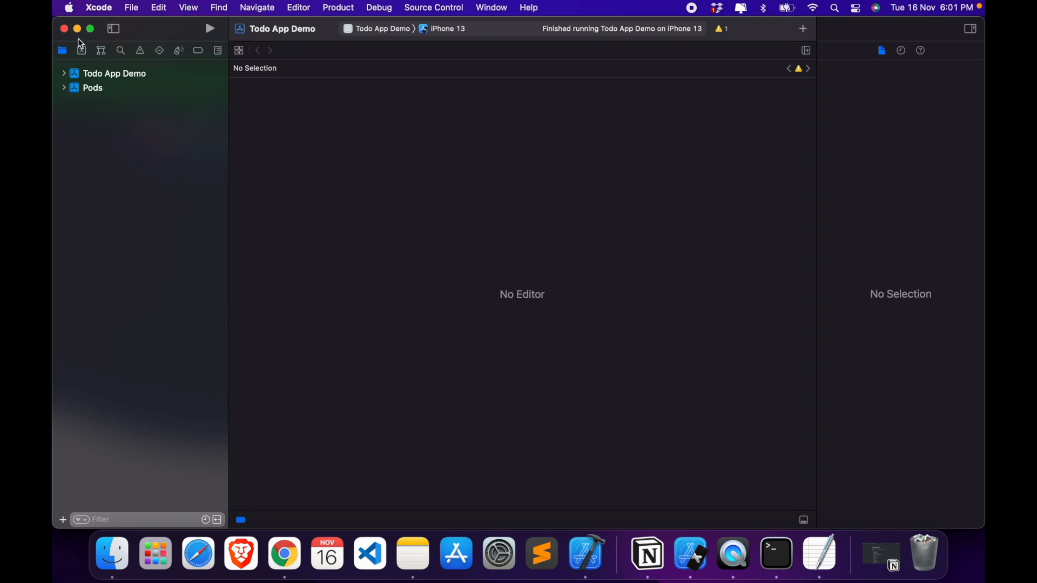